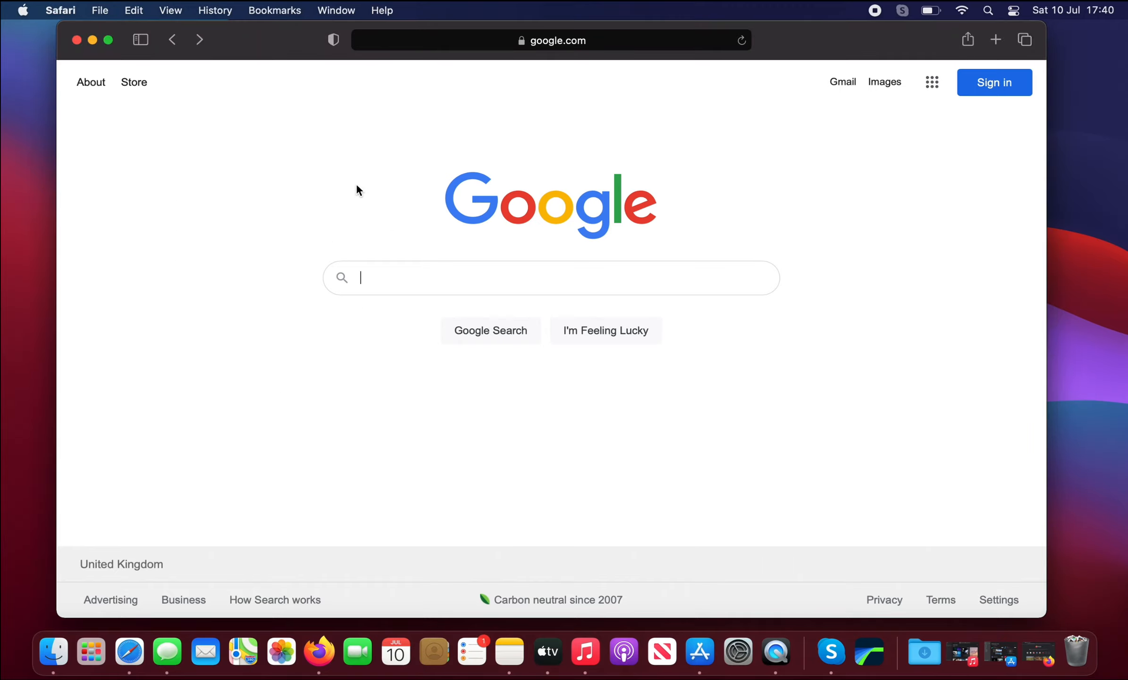
- Search Google for 'install chrome' using the suggestion
{"action": "type", "text": "i"}
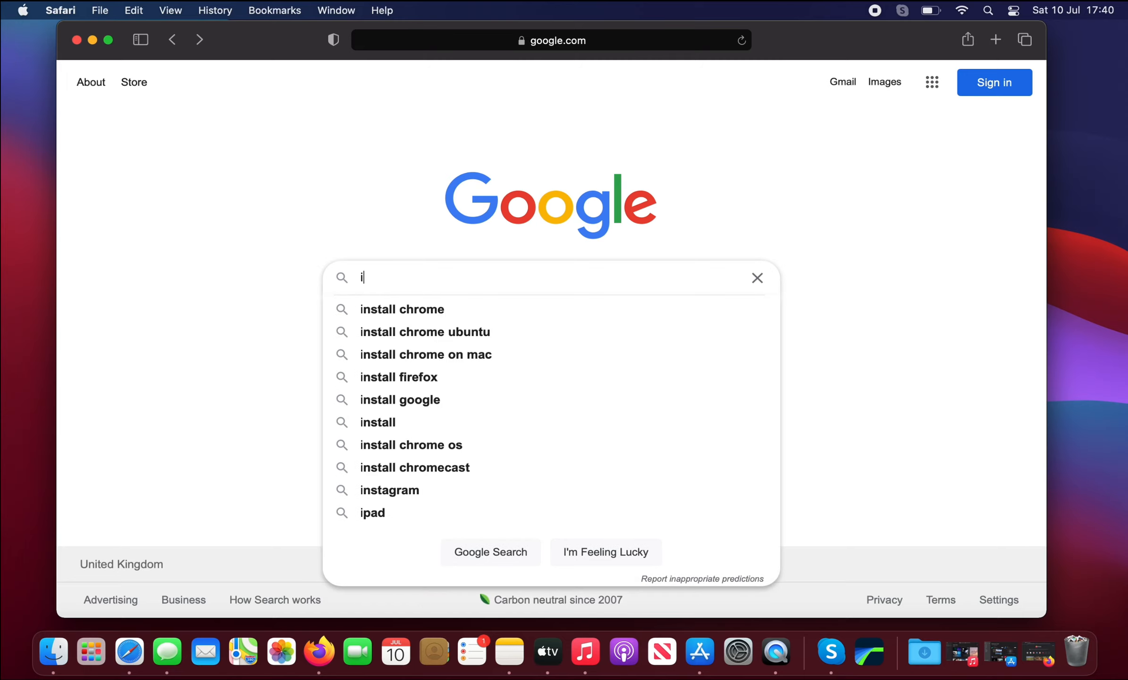
{"action": "type", "text": "nstall chr"}
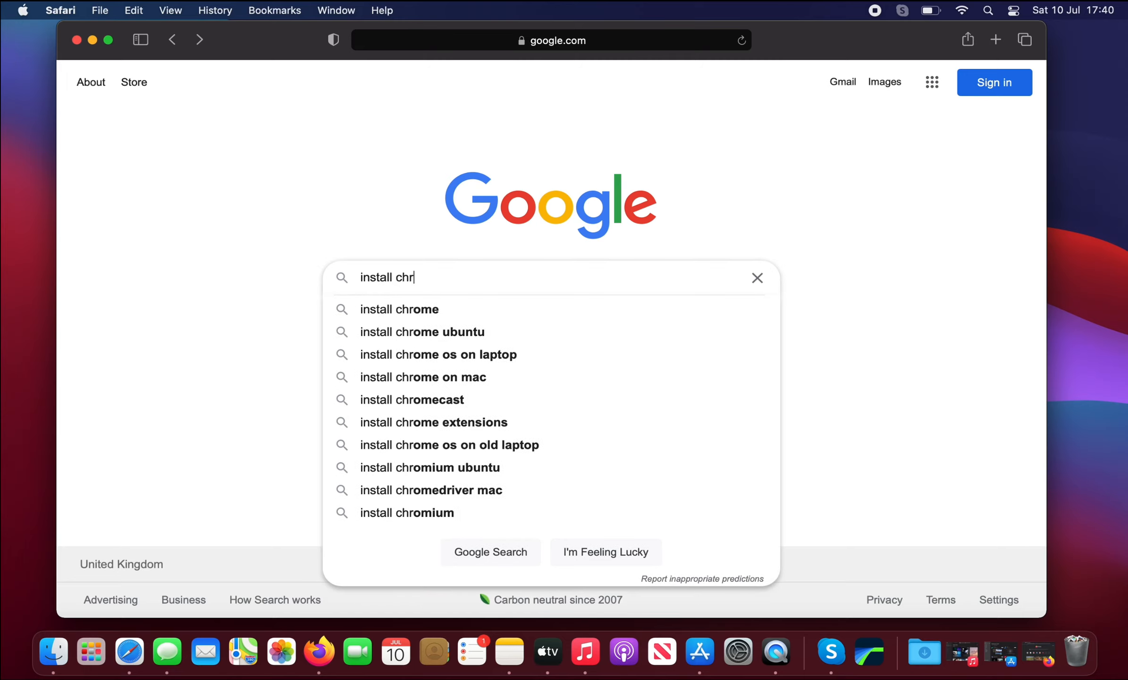
{"action": "left_click", "coordinate": [400, 309]}
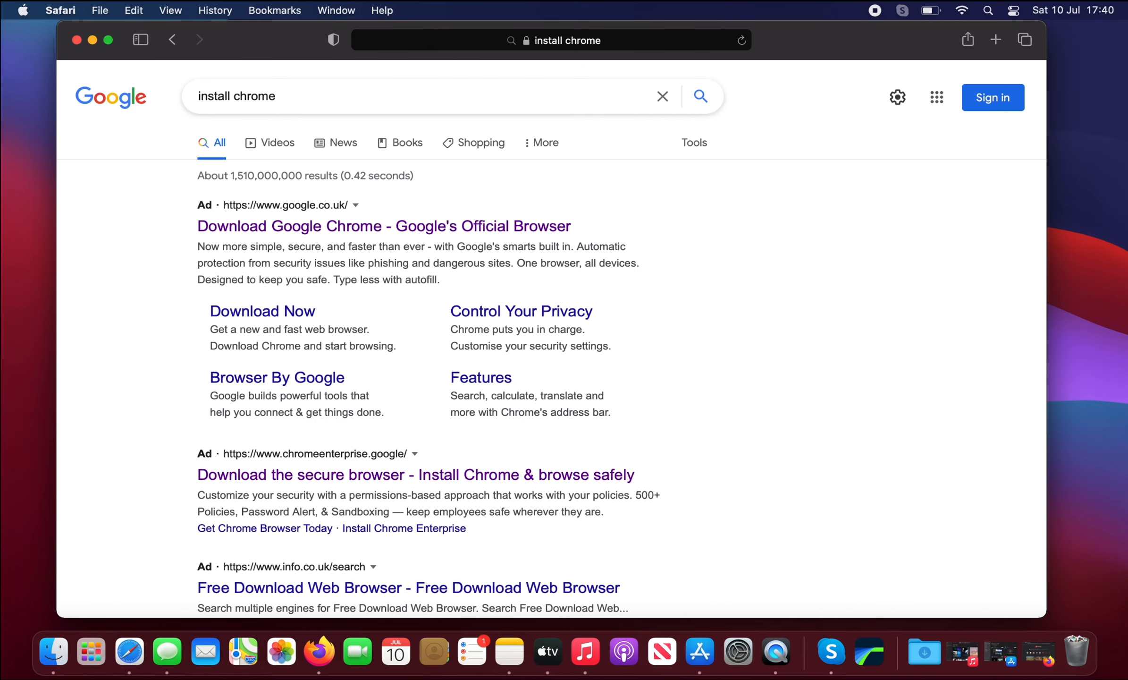
{"action": "mouse_move", "coordinate": [323, 267]}
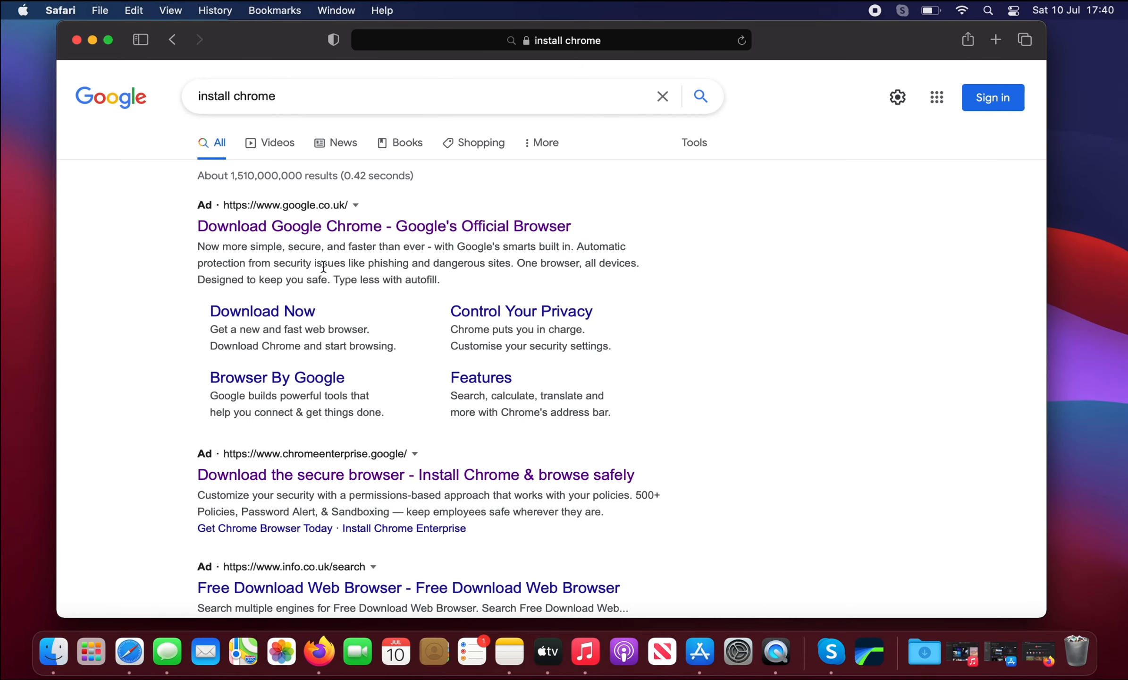
{"action": "mouse_move", "coordinate": [299, 240]}
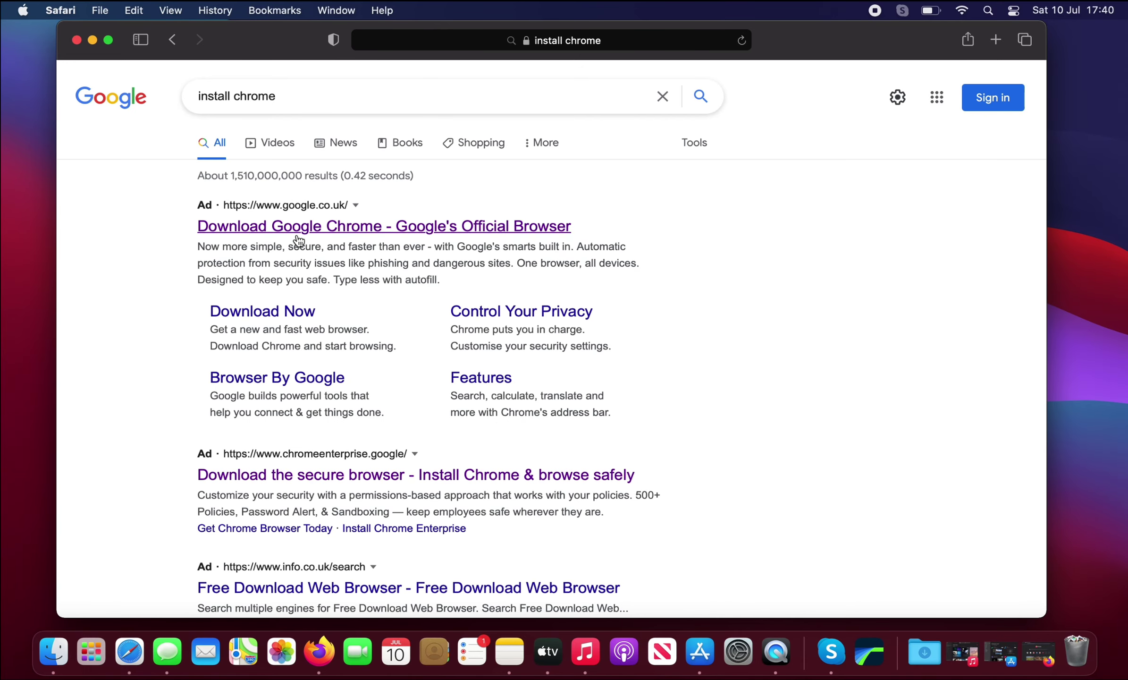
{"action": "mouse_move", "coordinate": [306, 232]}
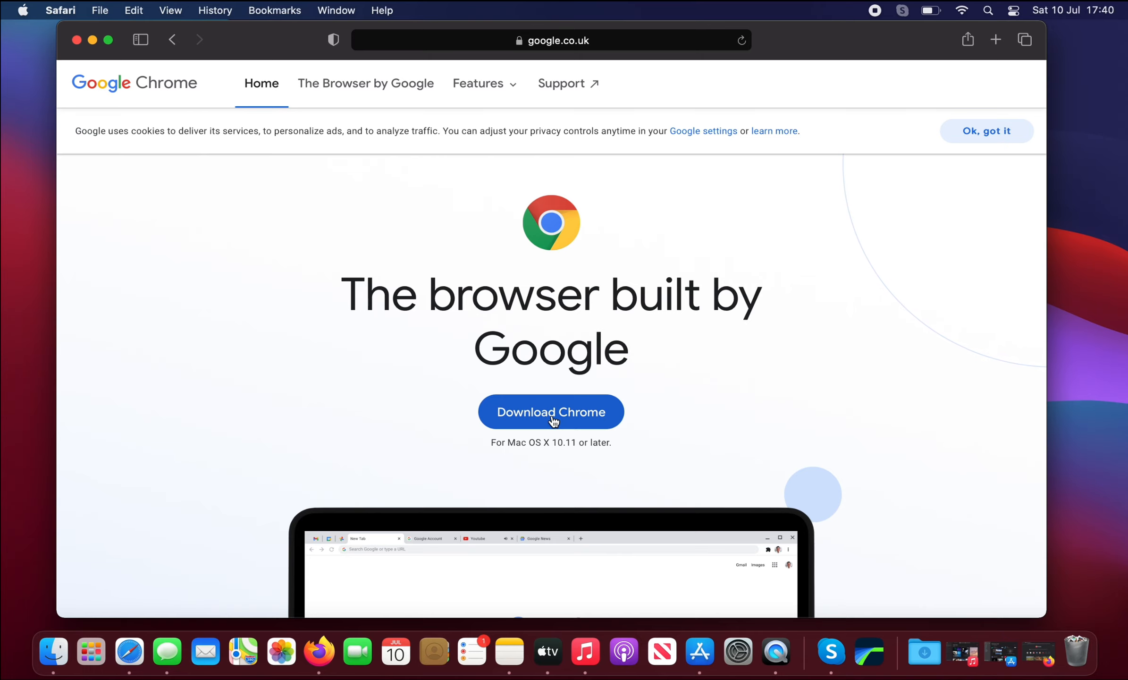
- Download Chrome from Google's site, choosing the Mac with Apple chip build
{"action": "left_click", "coordinate": [552, 411]}
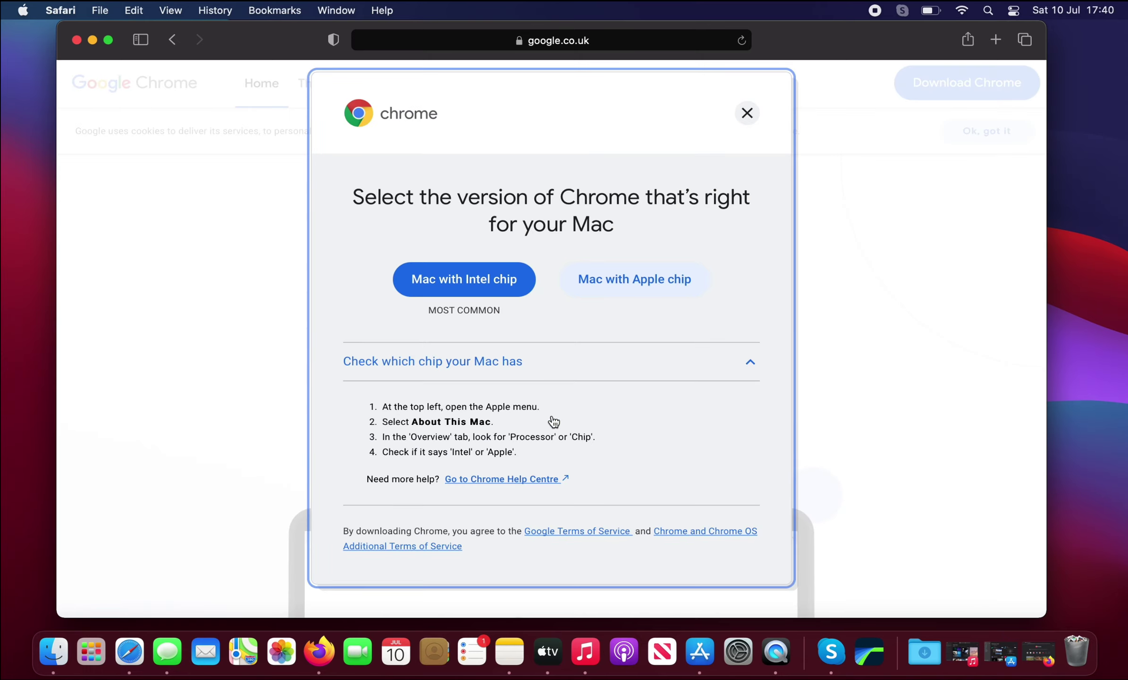
{"action": "mouse_move", "coordinate": [597, 294]}
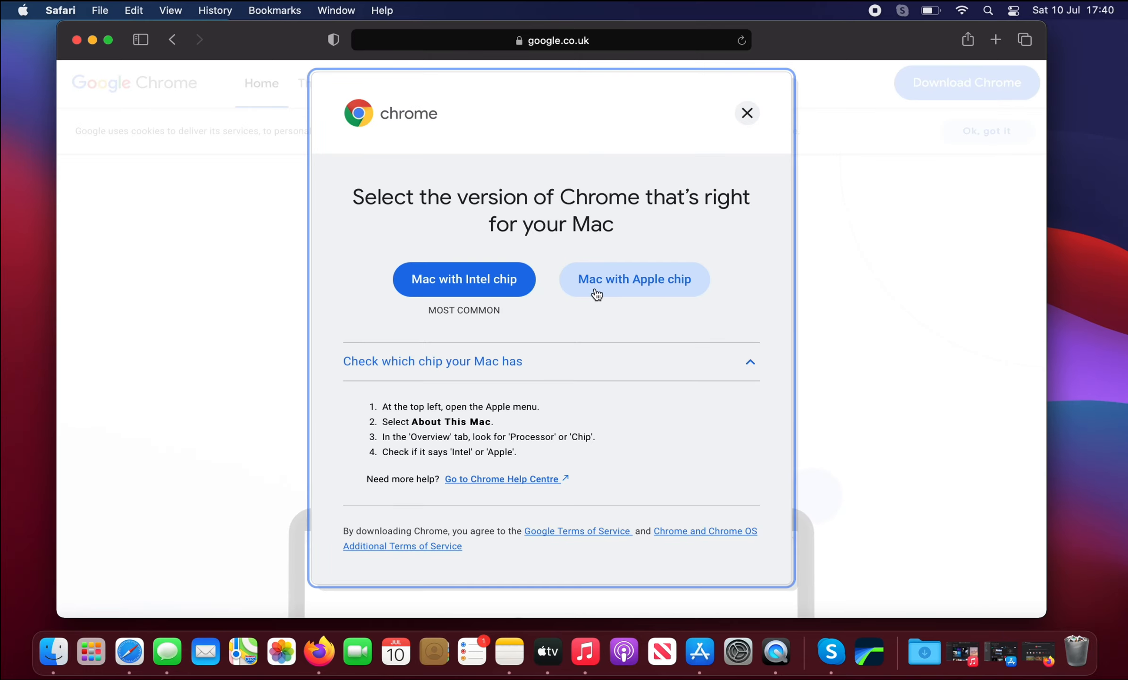
{"action": "mouse_move", "coordinate": [650, 272]}
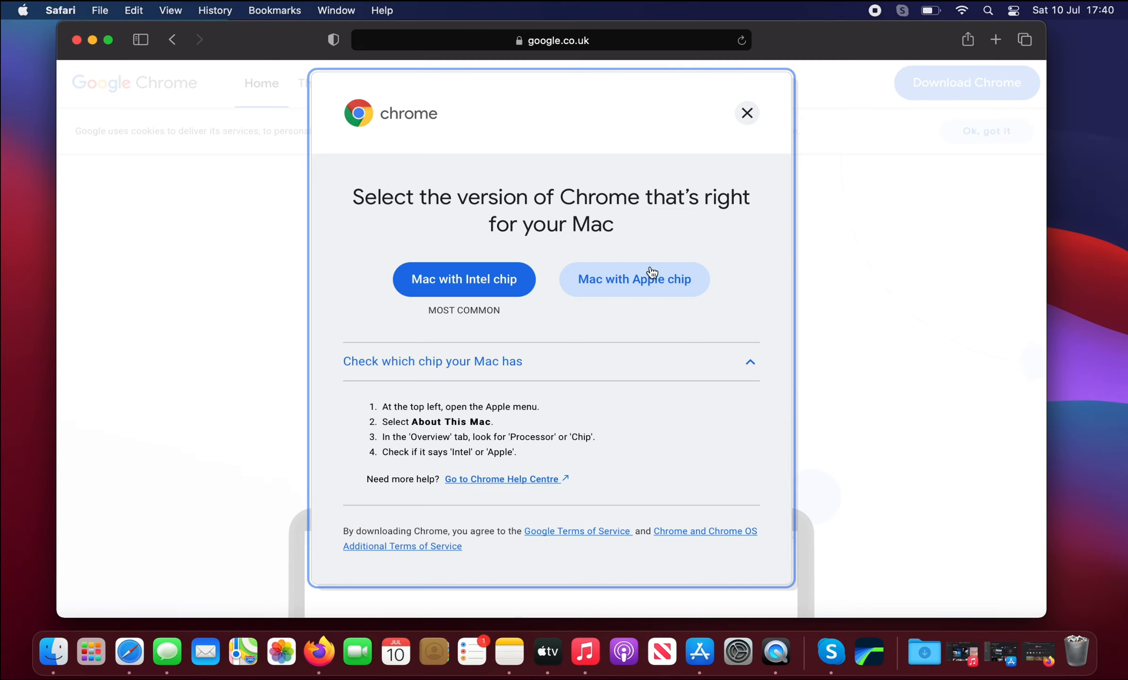
{"action": "left_click", "coordinate": [634, 279]}
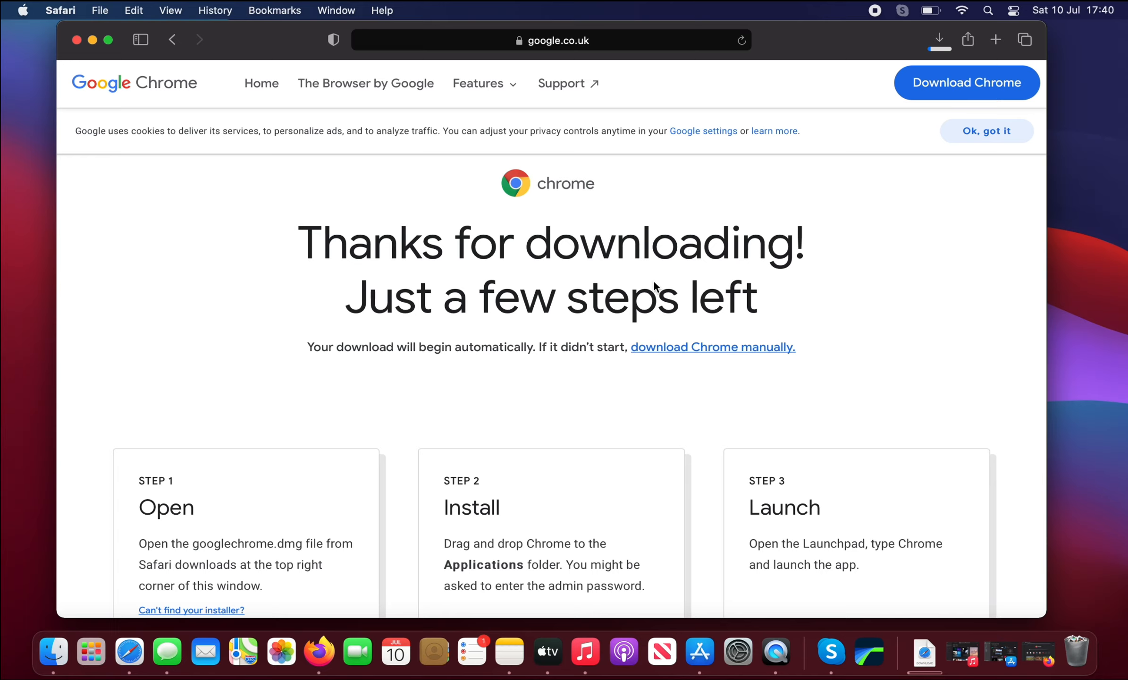
{"action": "mouse_move", "coordinate": [654, 225]}
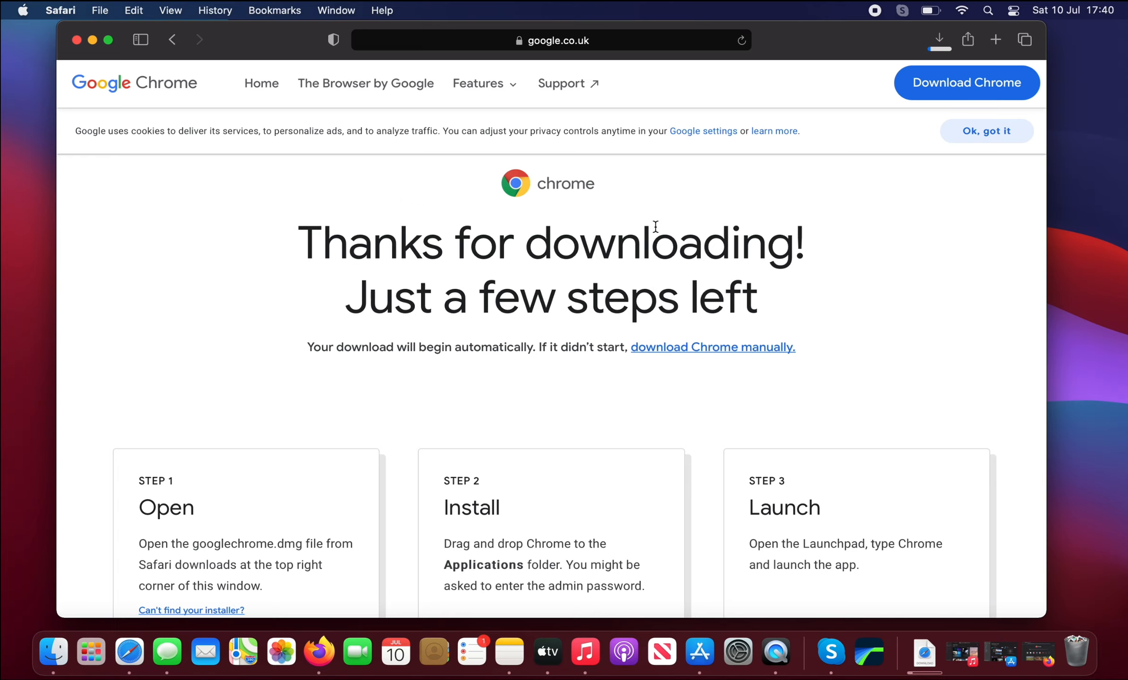
{"action": "mouse_move", "coordinate": [293, 379]}
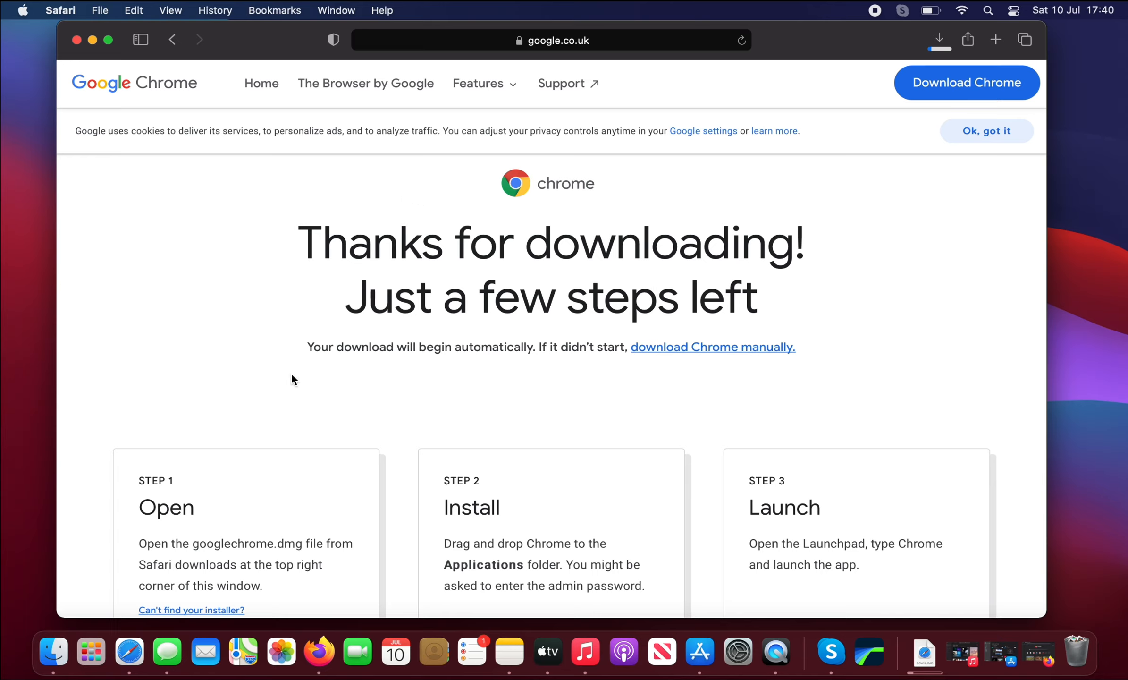
{"action": "mouse_move", "coordinate": [183, 512]}
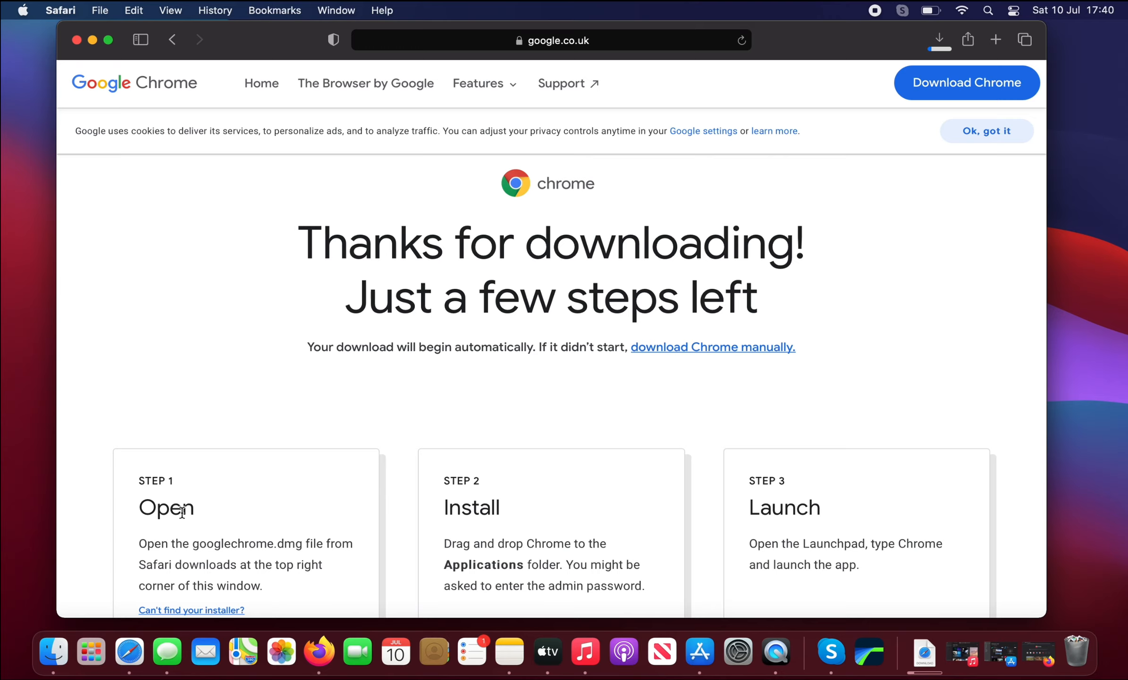
{"action": "mouse_move", "coordinate": [480, 537]}
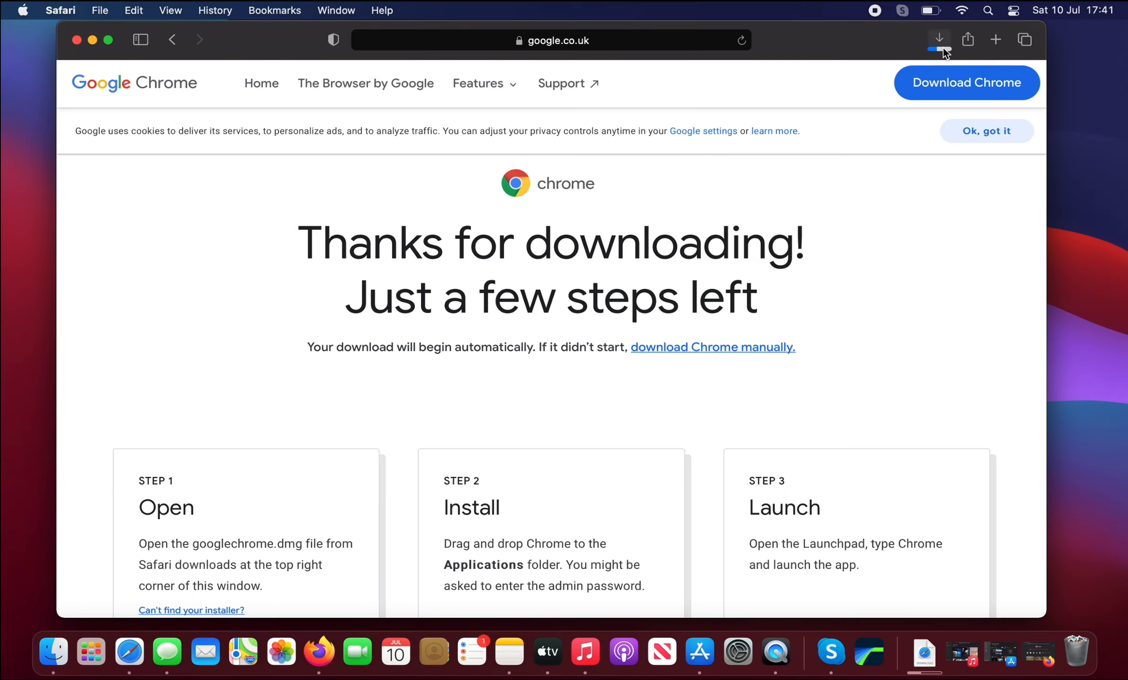
{"action": "mouse_move", "coordinate": [938, 39]}
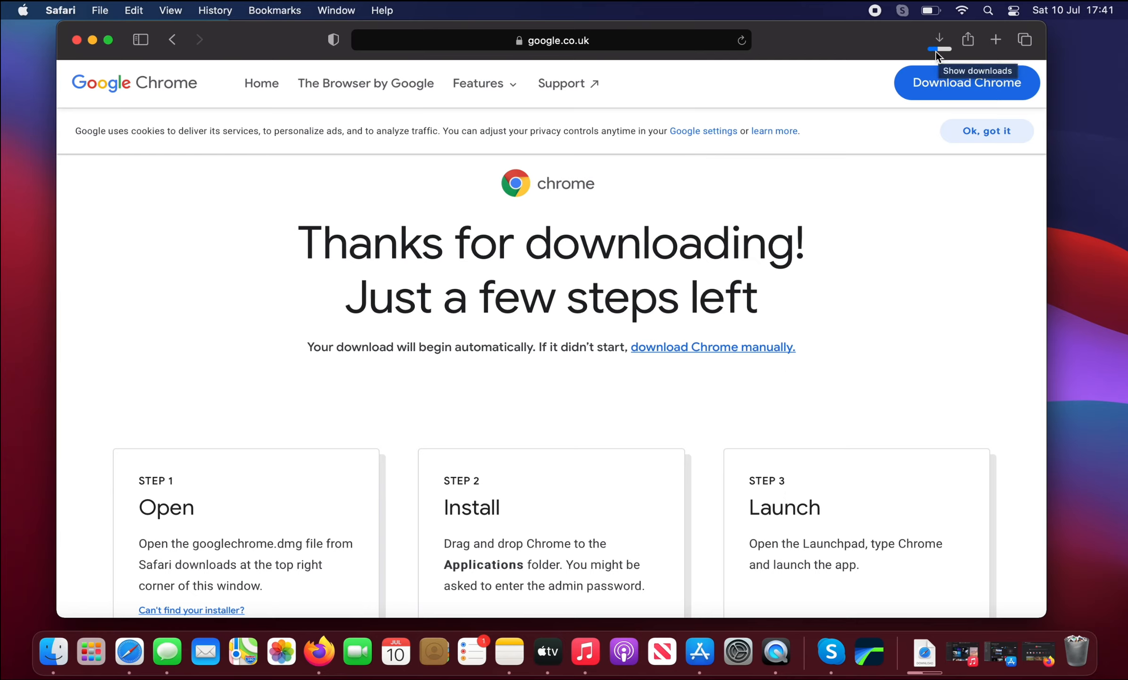
{"action": "mouse_move", "coordinate": [944, 56]}
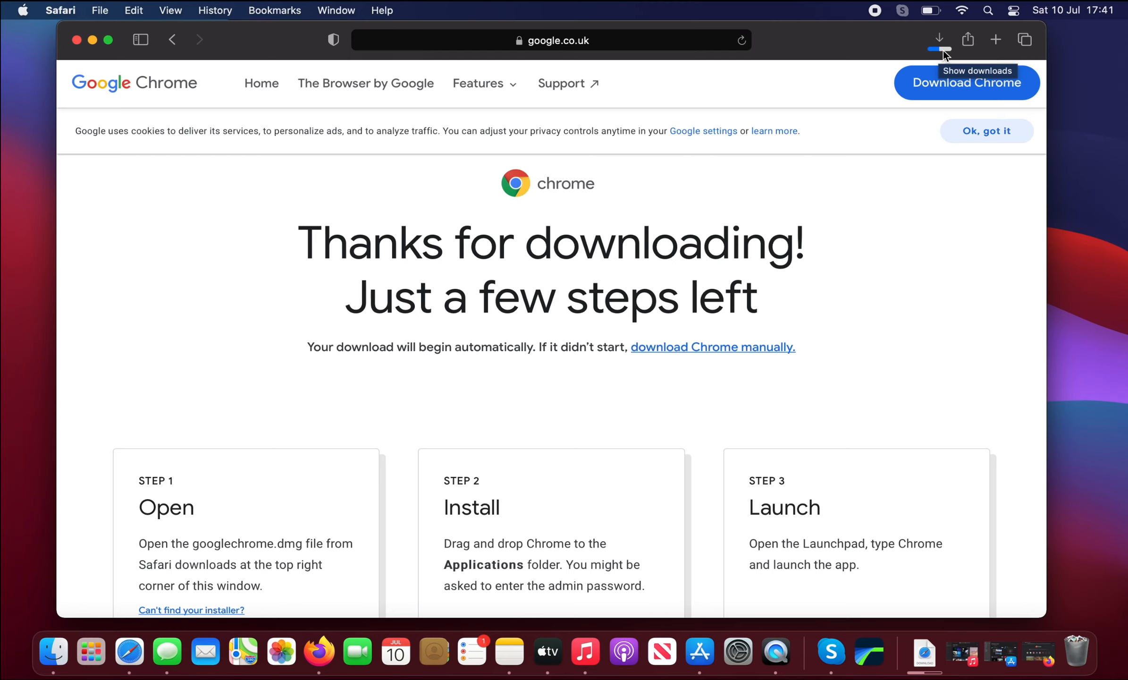
{"action": "mouse_move", "coordinate": [629, 449]}
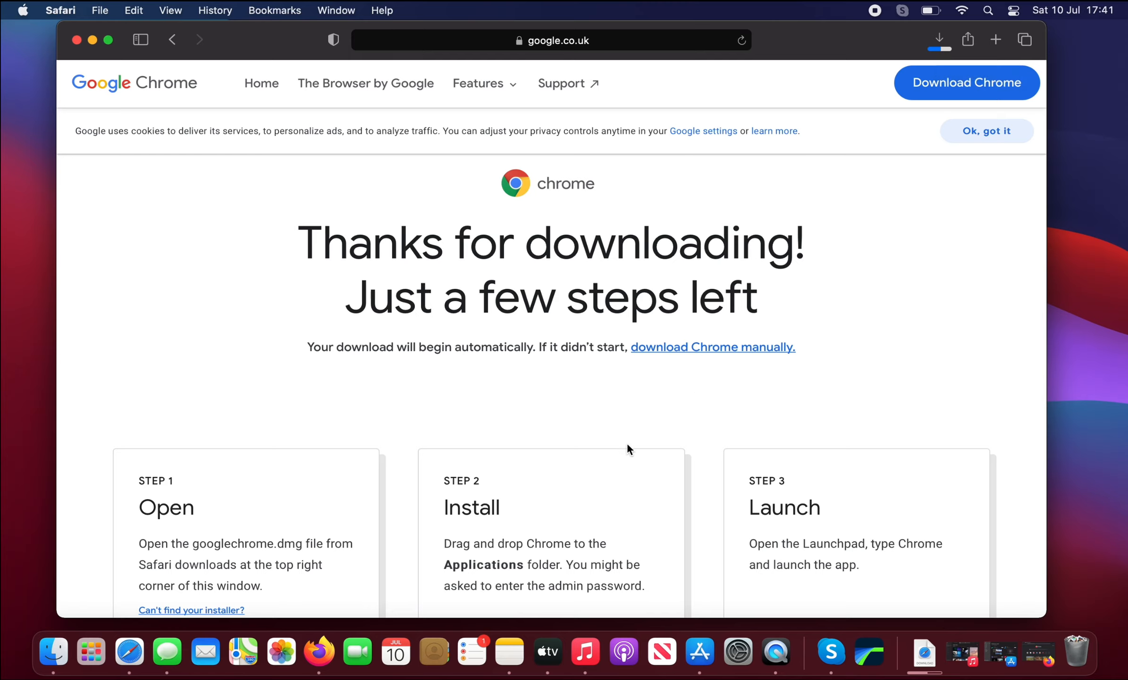
{"action": "mouse_move", "coordinate": [479, 515]}
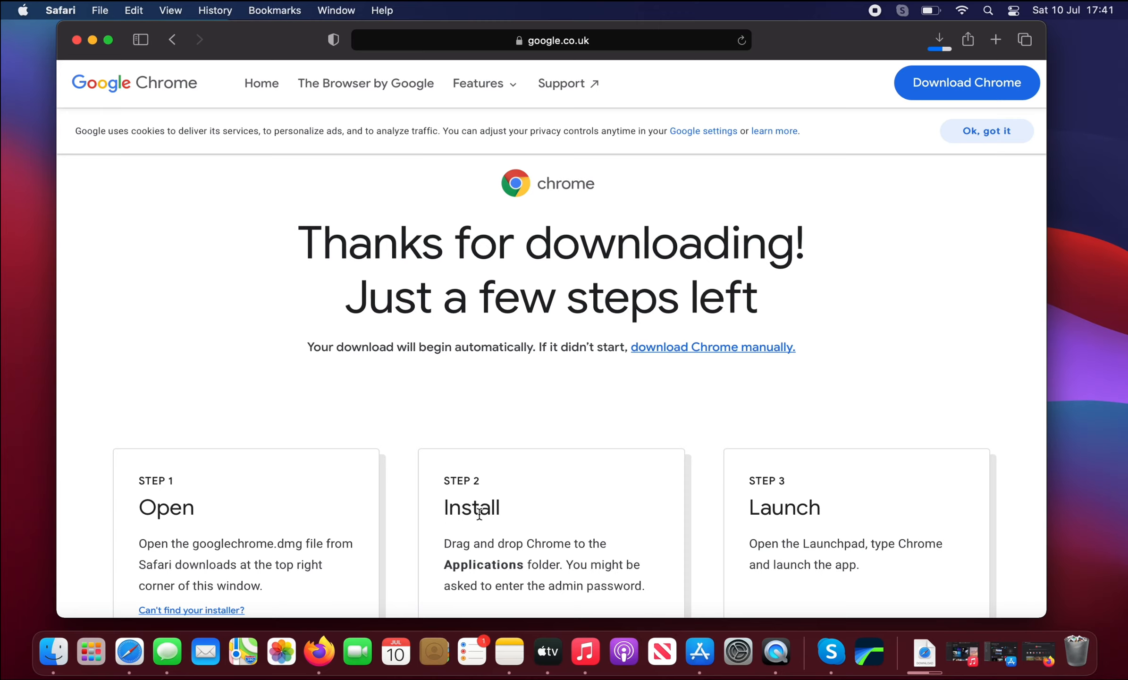
{"action": "mouse_move", "coordinate": [777, 514]}
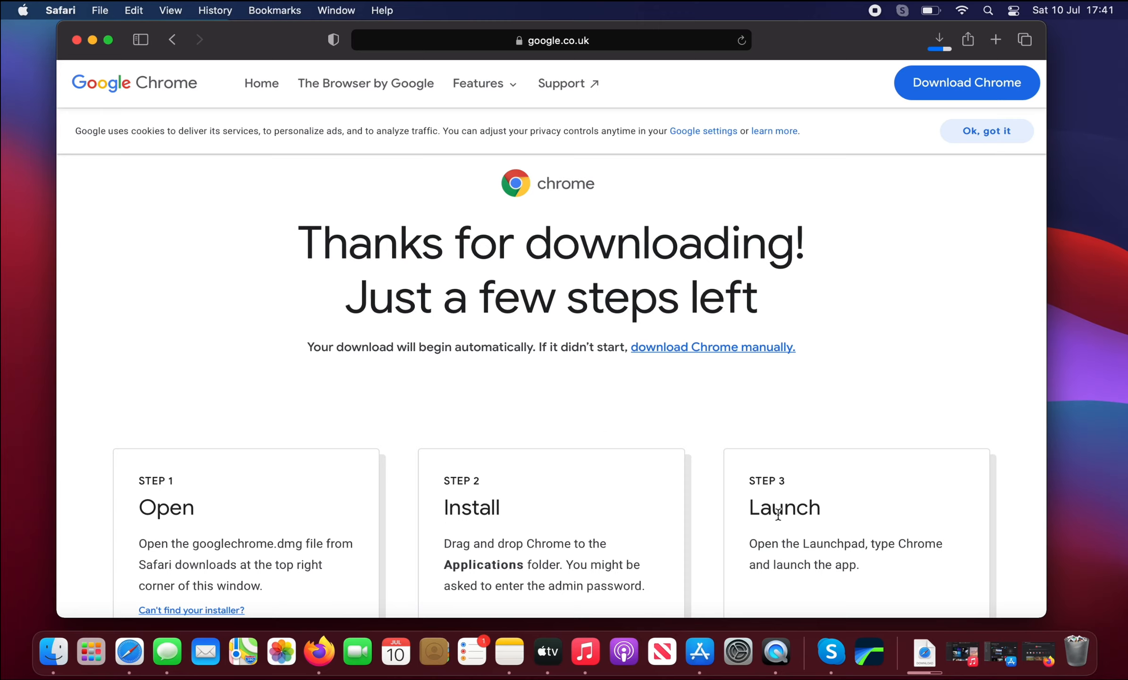
{"action": "mouse_move", "coordinate": [791, 119]}
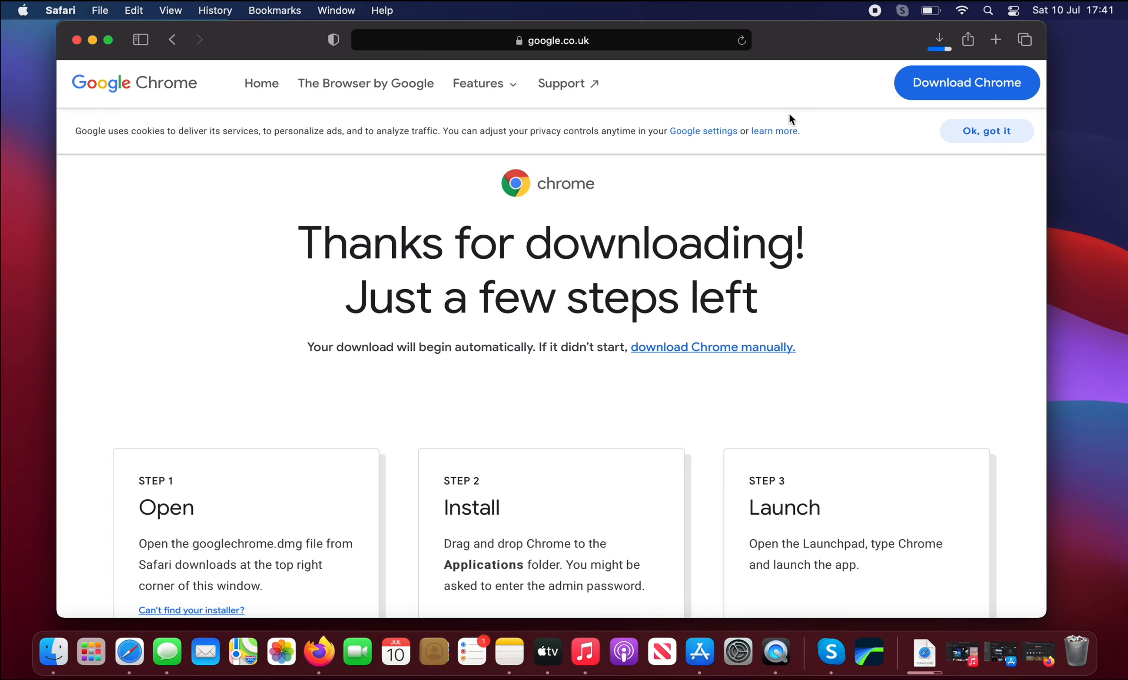
{"action": "mouse_move", "coordinate": [801, 153]}
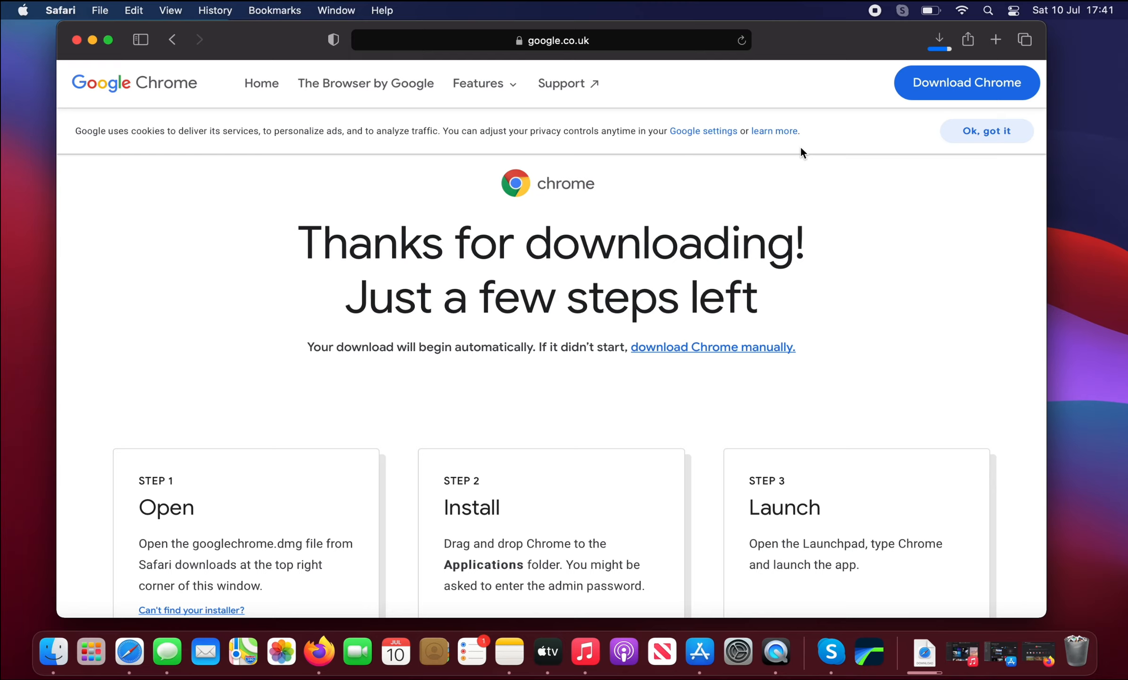
{"action": "mouse_move", "coordinate": [951, 62]}
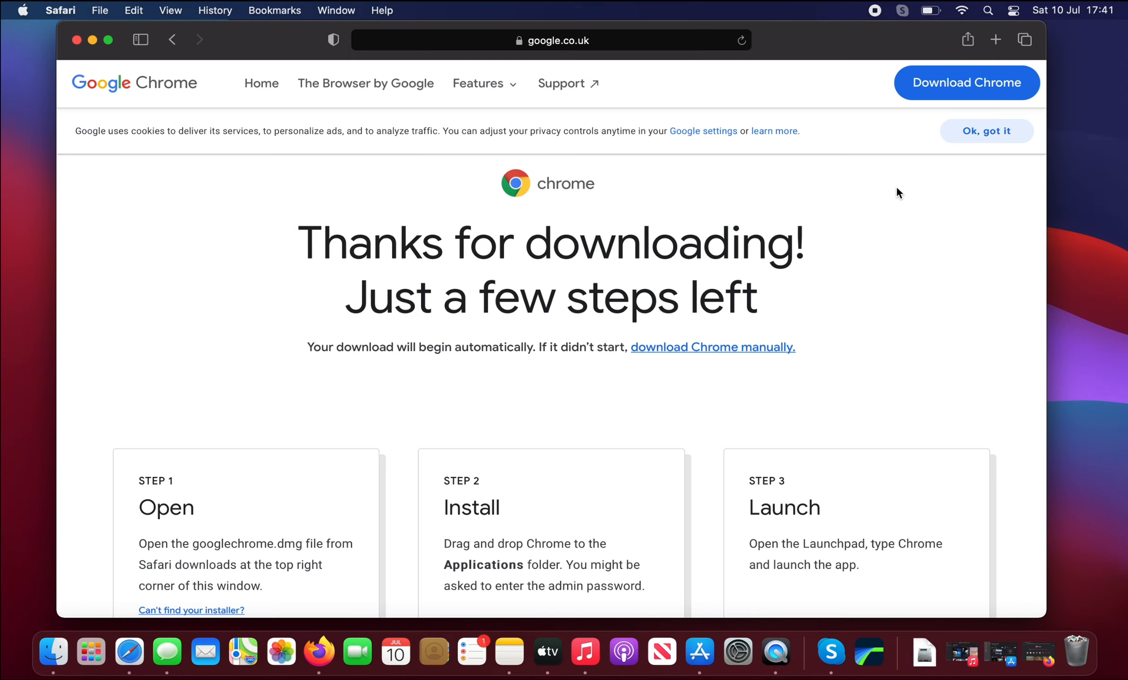
{"action": "mouse_move", "coordinate": [34, 240]}
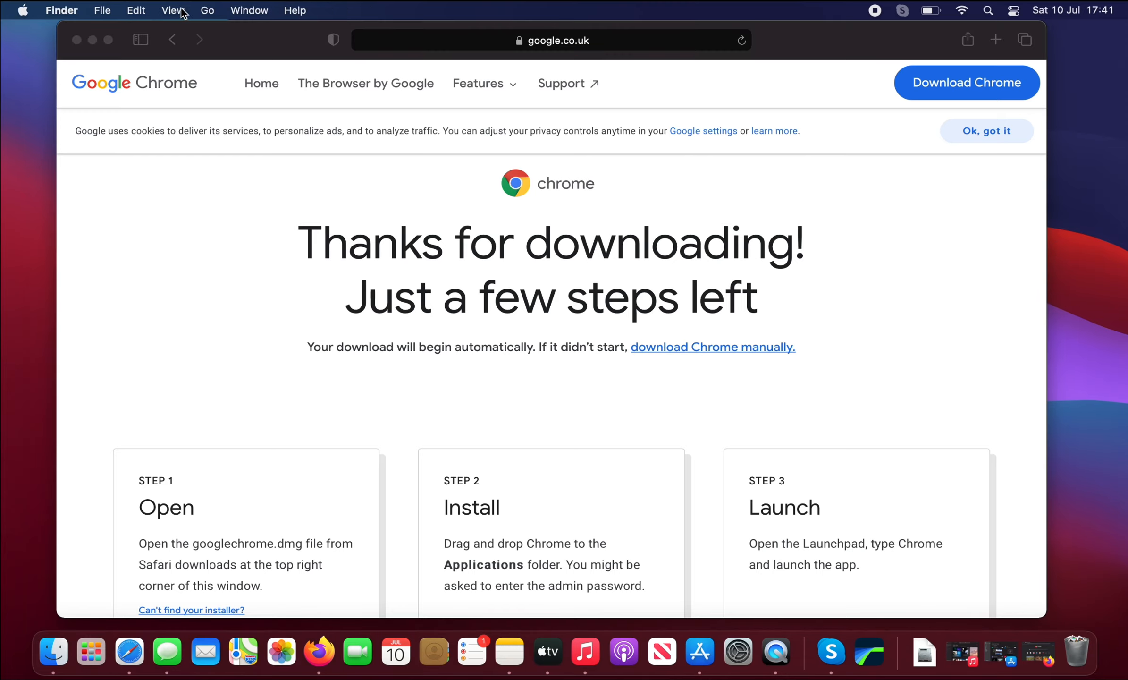
{"action": "mouse_move", "coordinate": [209, 13]}
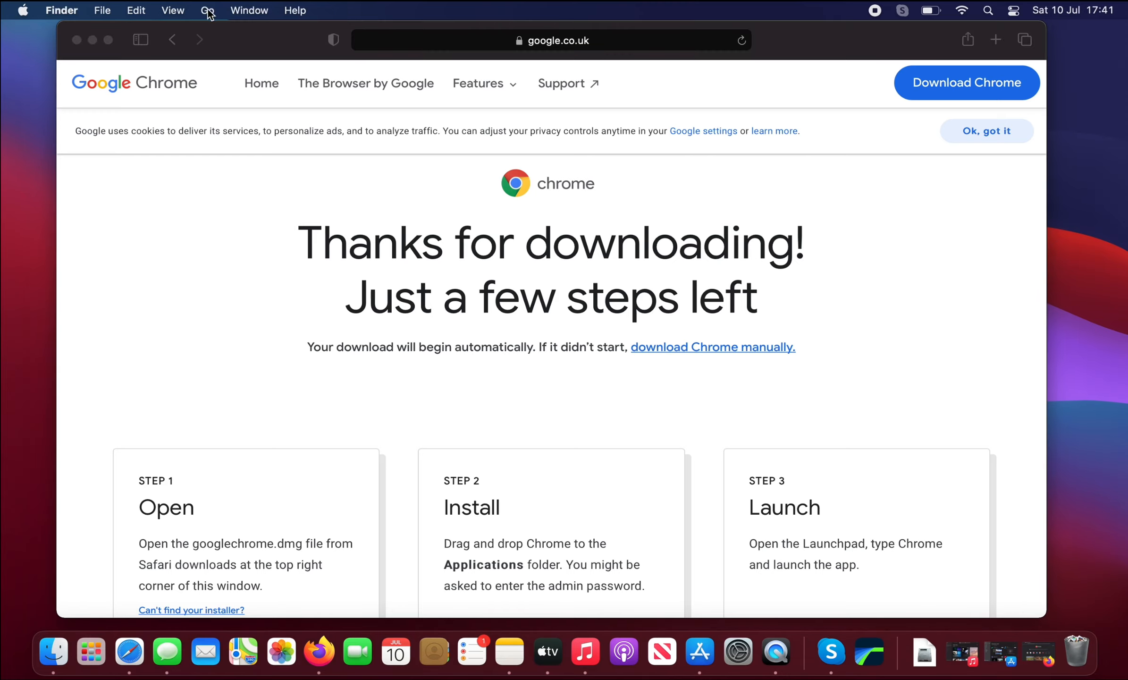
- Go to the Downloads folder and mount googlechrome.dmg
{"action": "left_click", "coordinate": [208, 10]}
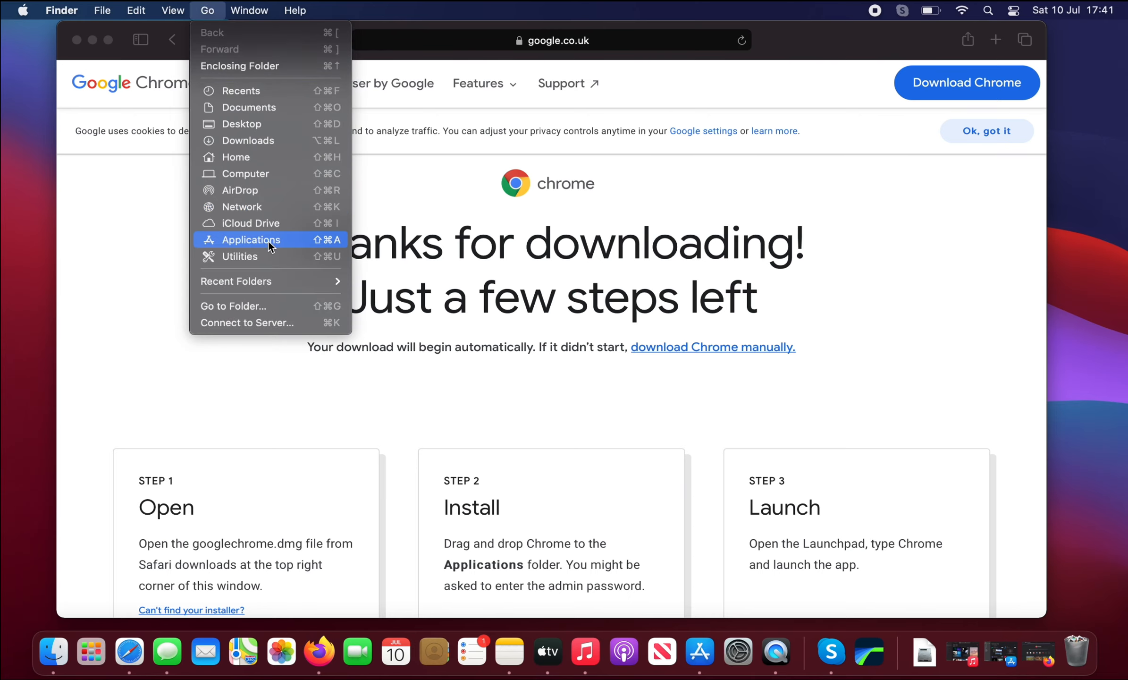
{"action": "left_click", "coordinate": [250, 140]}
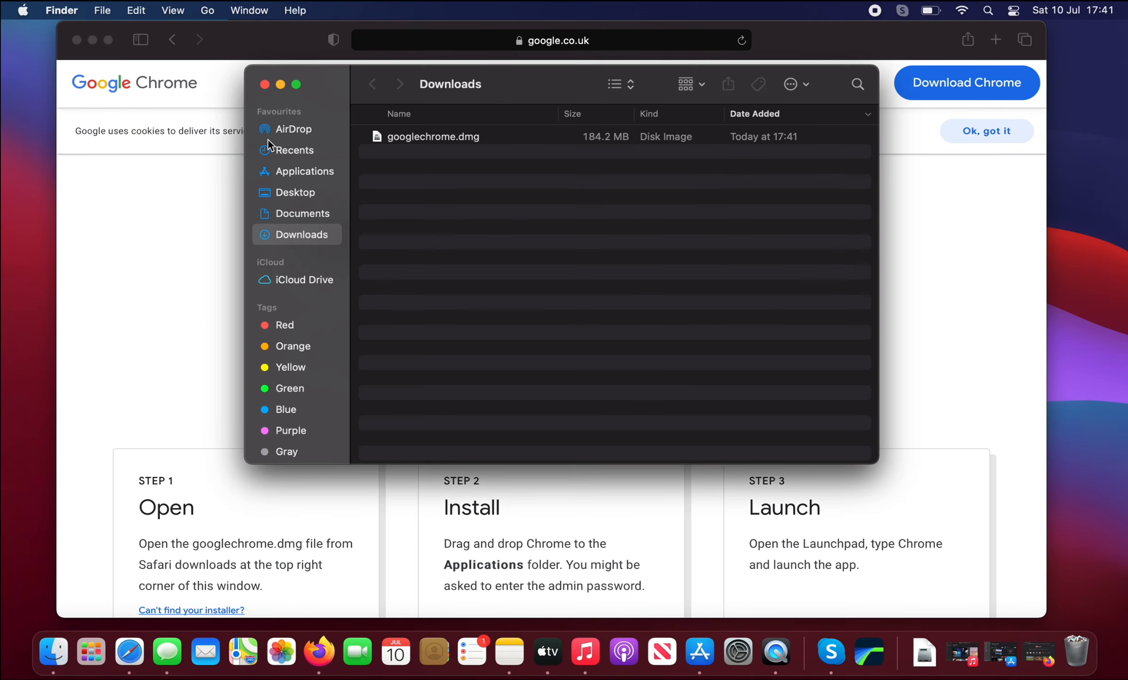
{"action": "mouse_move", "coordinate": [480, 142]}
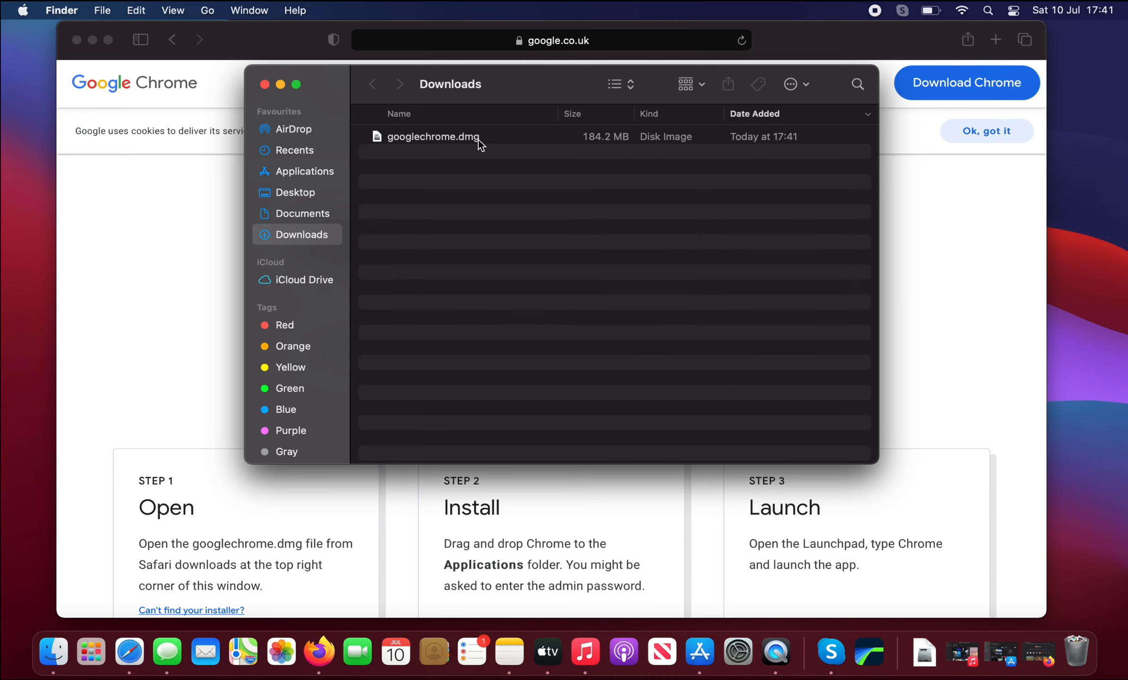
{"action": "left_click", "coordinate": [433, 137]}
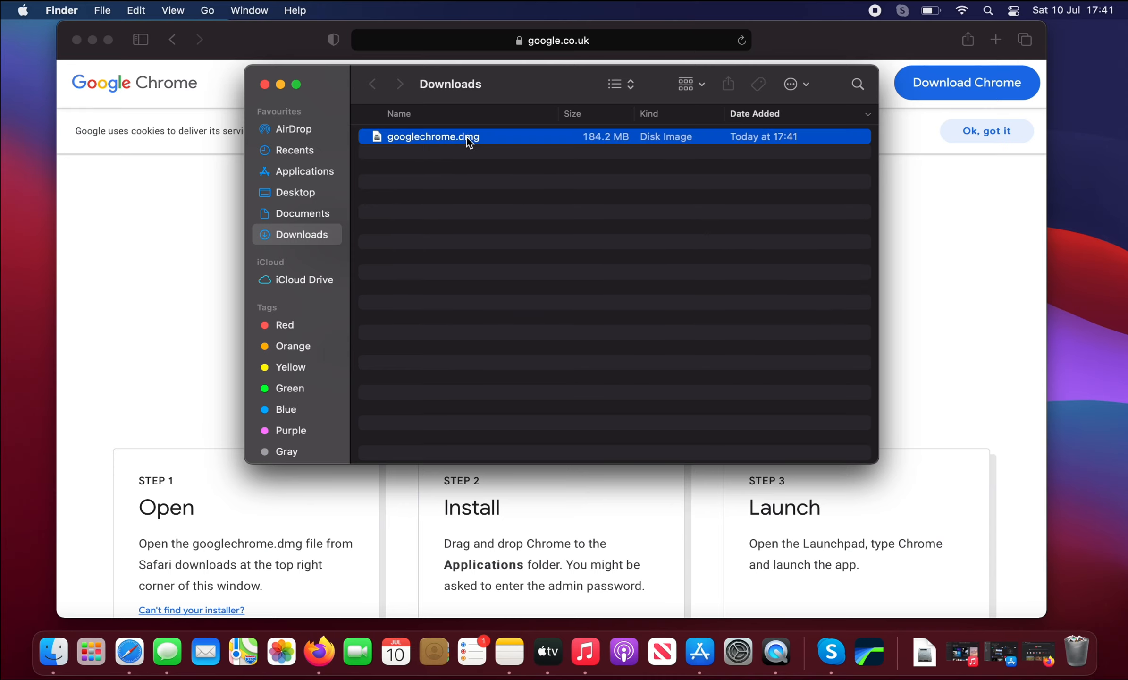
{"action": "double_click", "coordinate": [431, 137]}
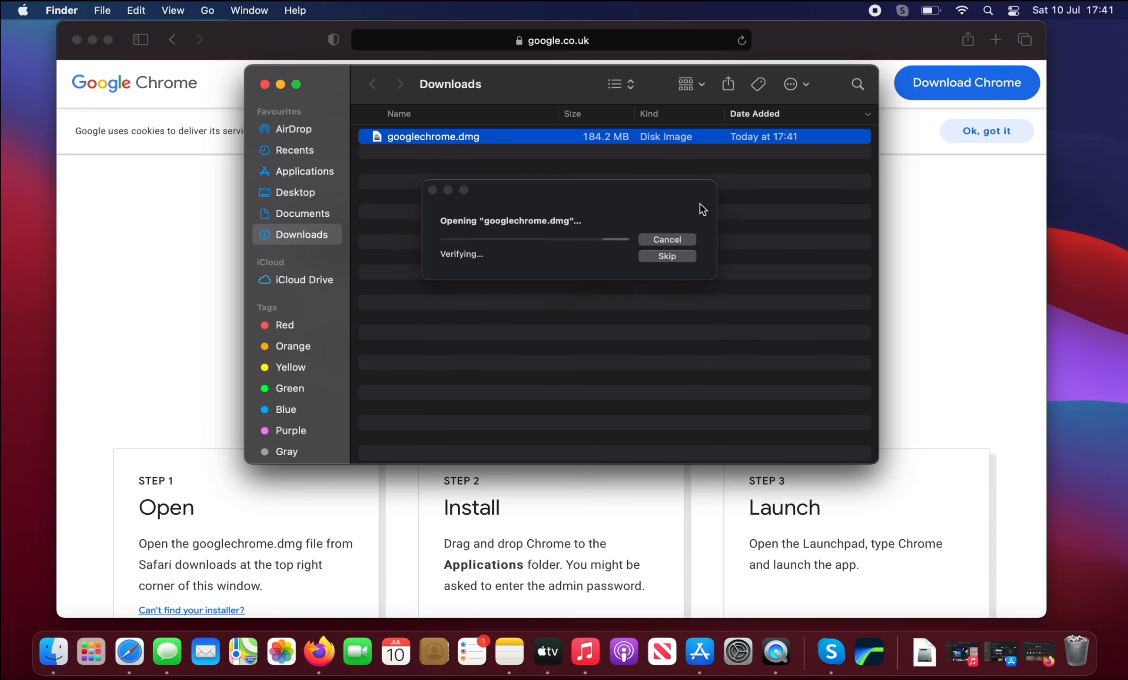
{"action": "mouse_move", "coordinate": [602, 213]}
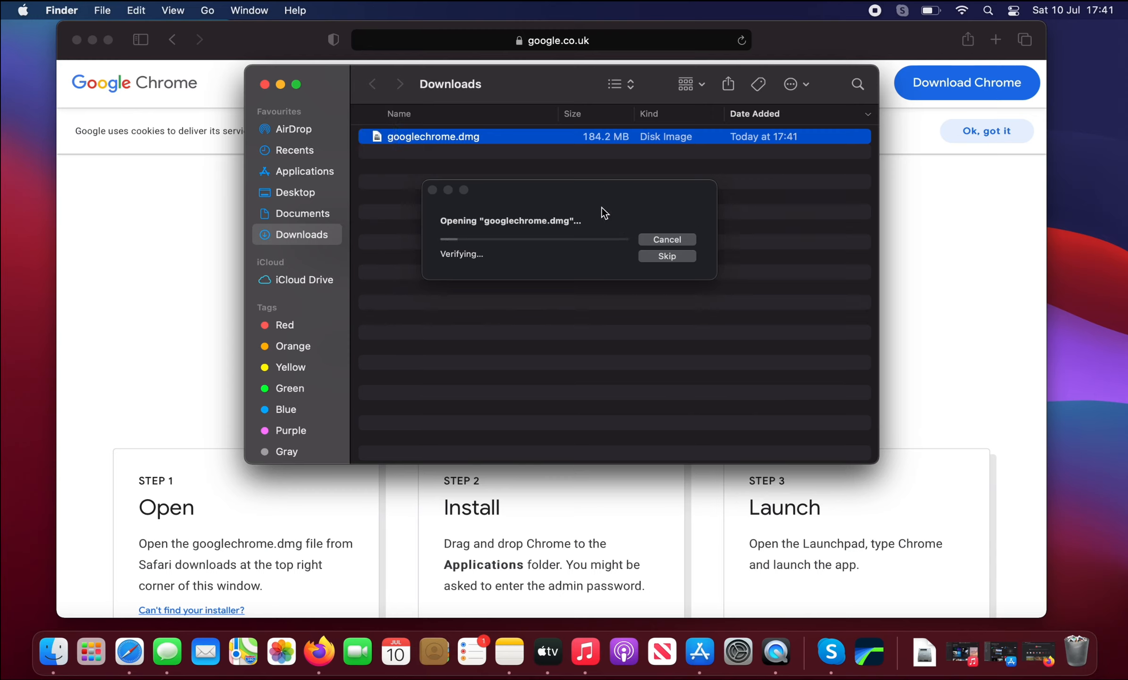
{"action": "mouse_move", "coordinate": [474, 261]}
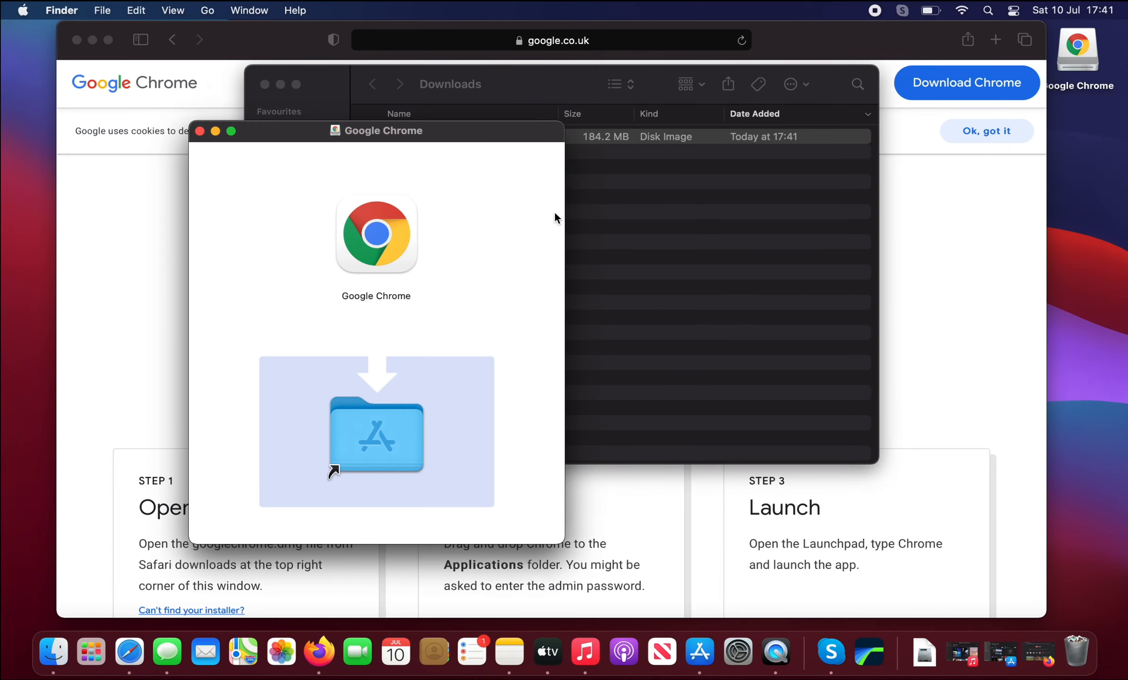
{"action": "mouse_move", "coordinate": [386, 250]}
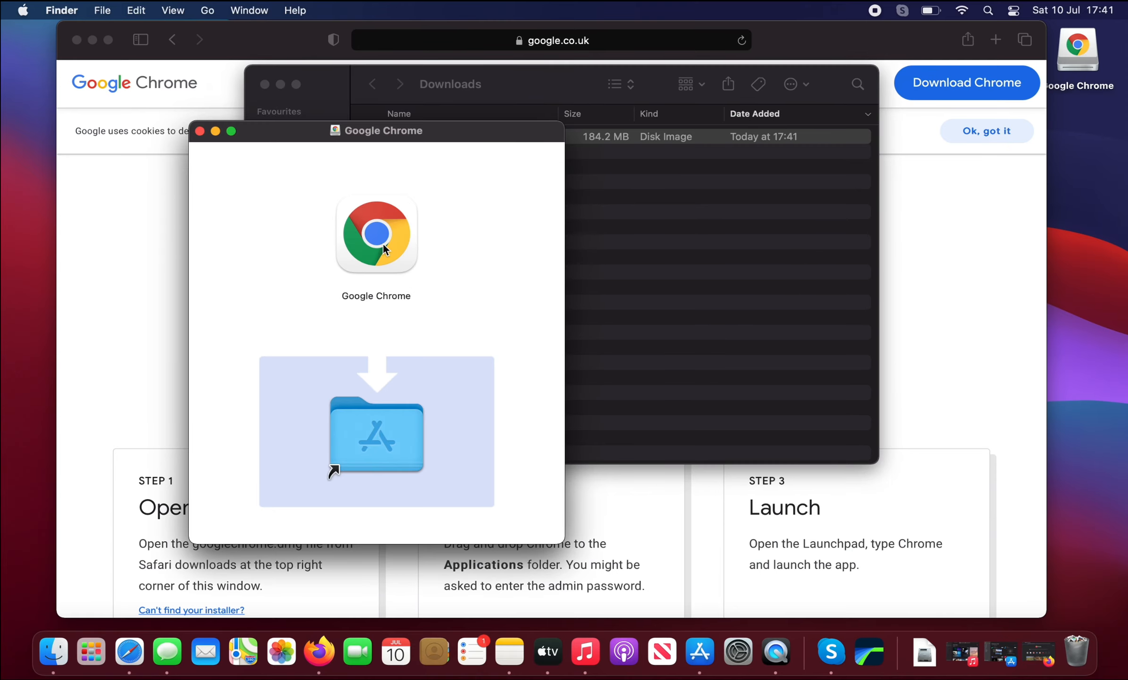
- Select the Google Chrome app in the installer window to copy into Applications
{"action": "left_click", "coordinate": [376, 232]}
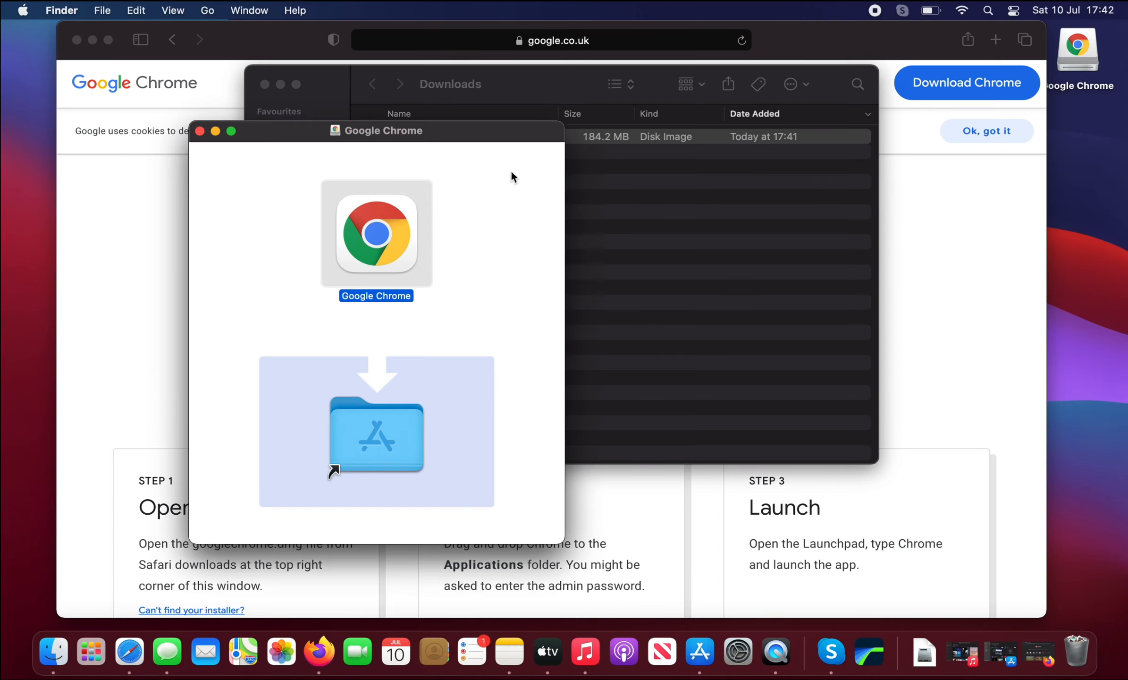
{"action": "mouse_move", "coordinate": [202, 138]}
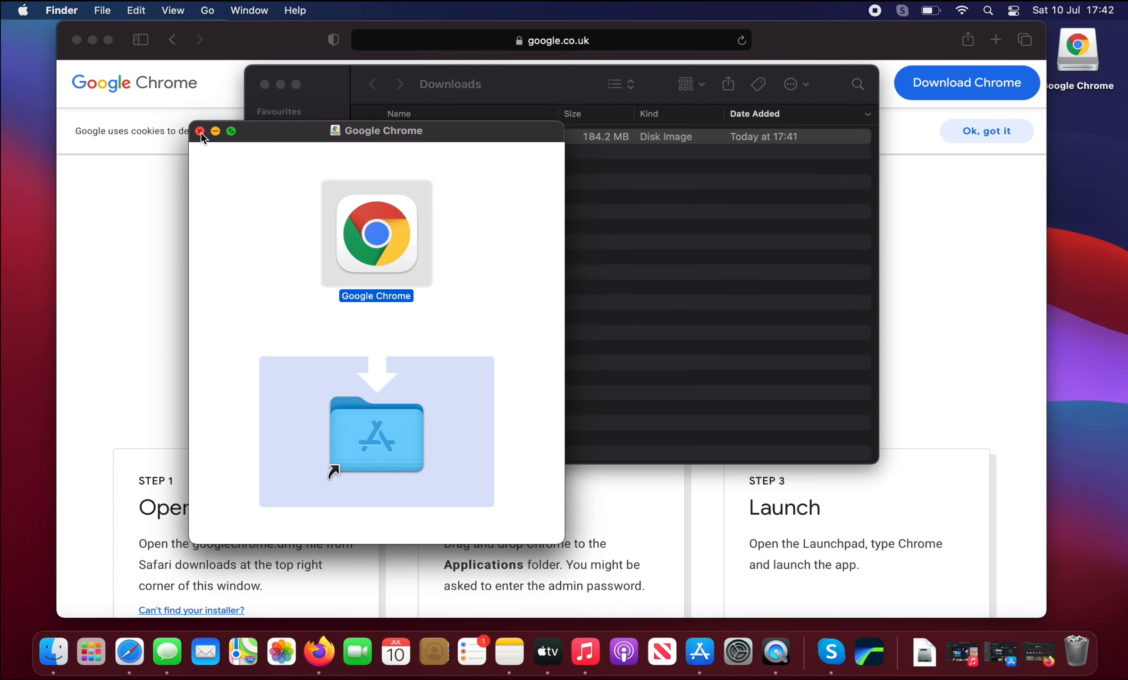
- Close the installer and Safari windows, then eject the Google Chrome disk
{"action": "left_click", "coordinate": [201, 131]}
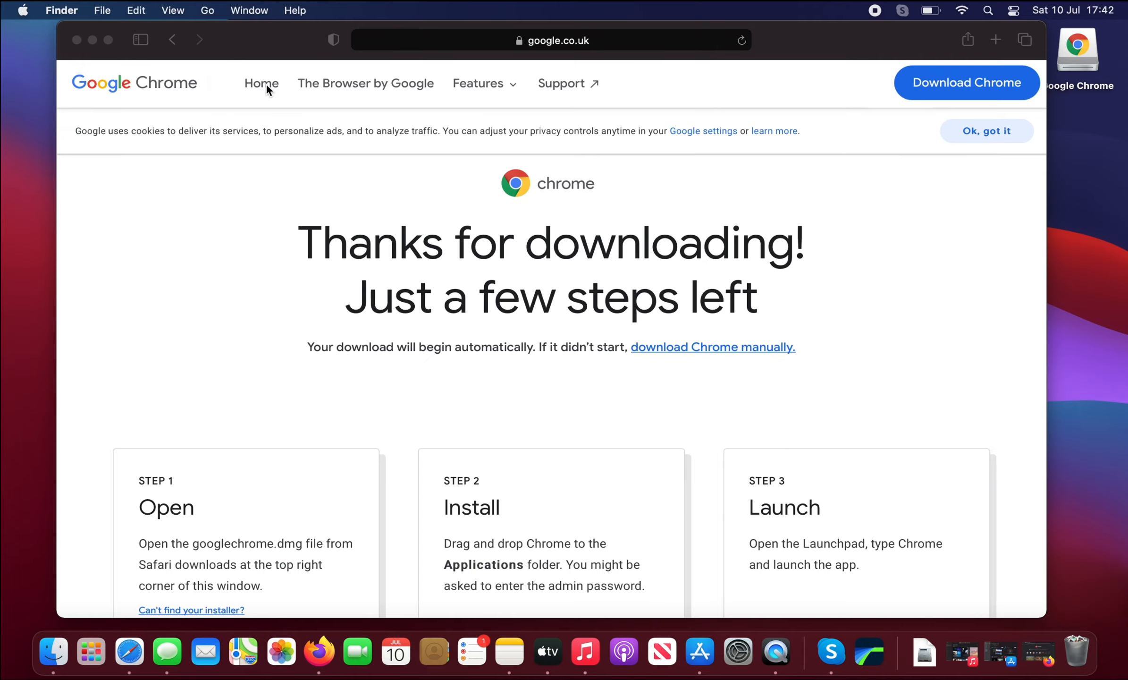
{"action": "mouse_move", "coordinate": [95, 37]}
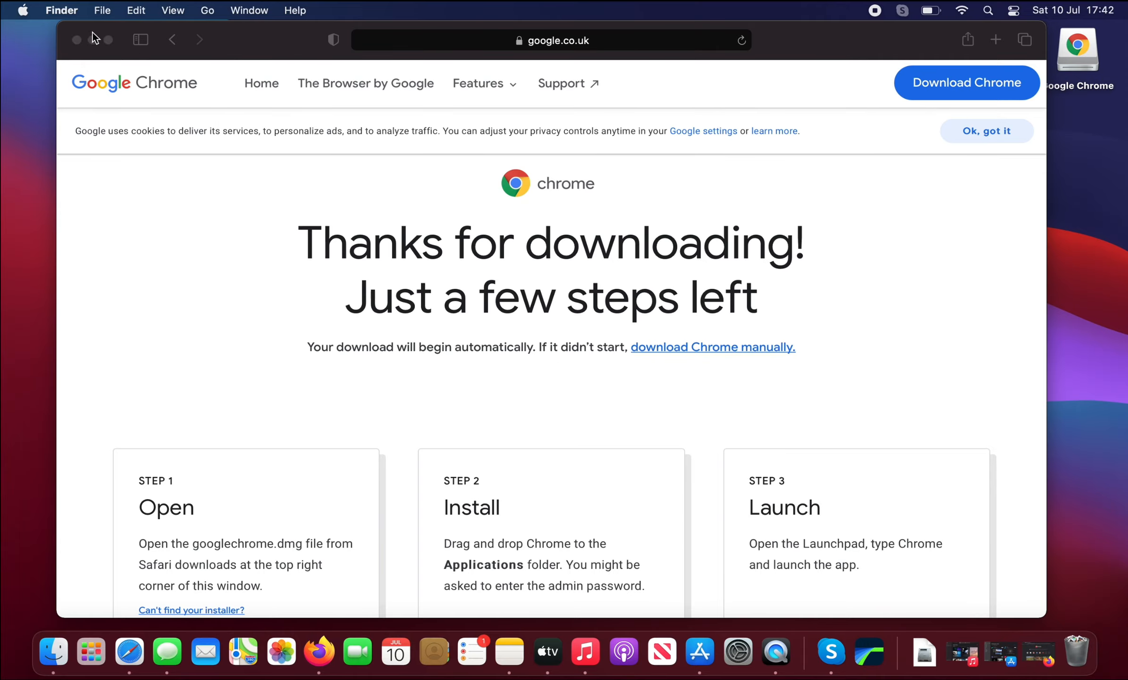
{"action": "left_click", "coordinate": [77, 40]}
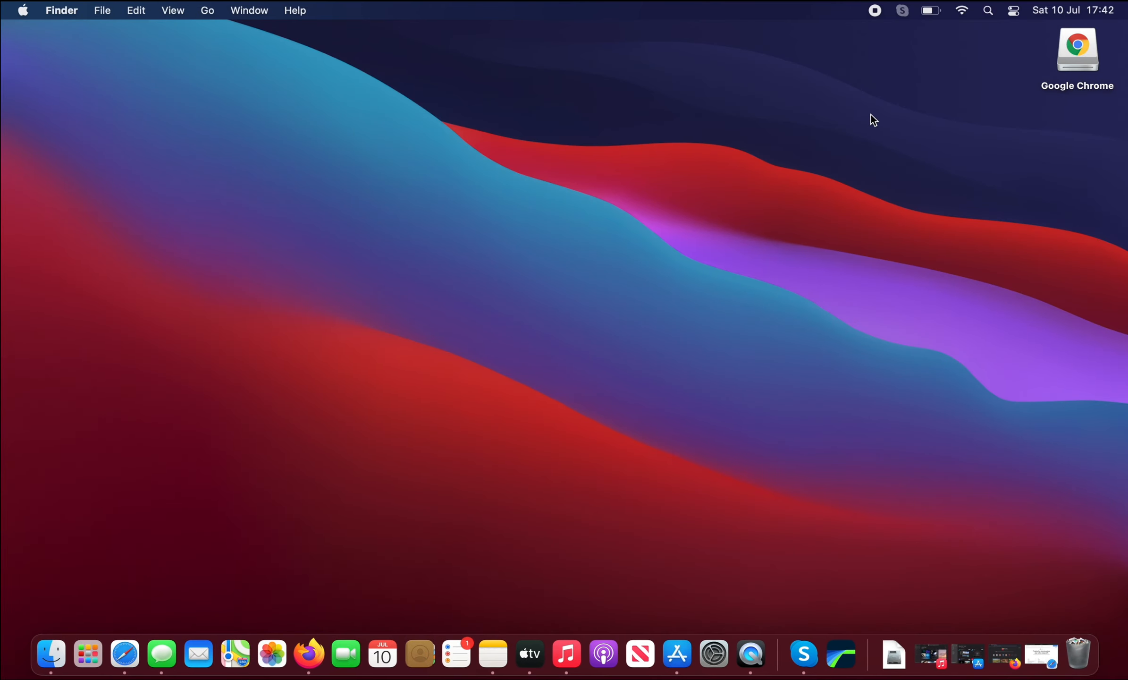
{"action": "mouse_move", "coordinate": [1027, 49]}
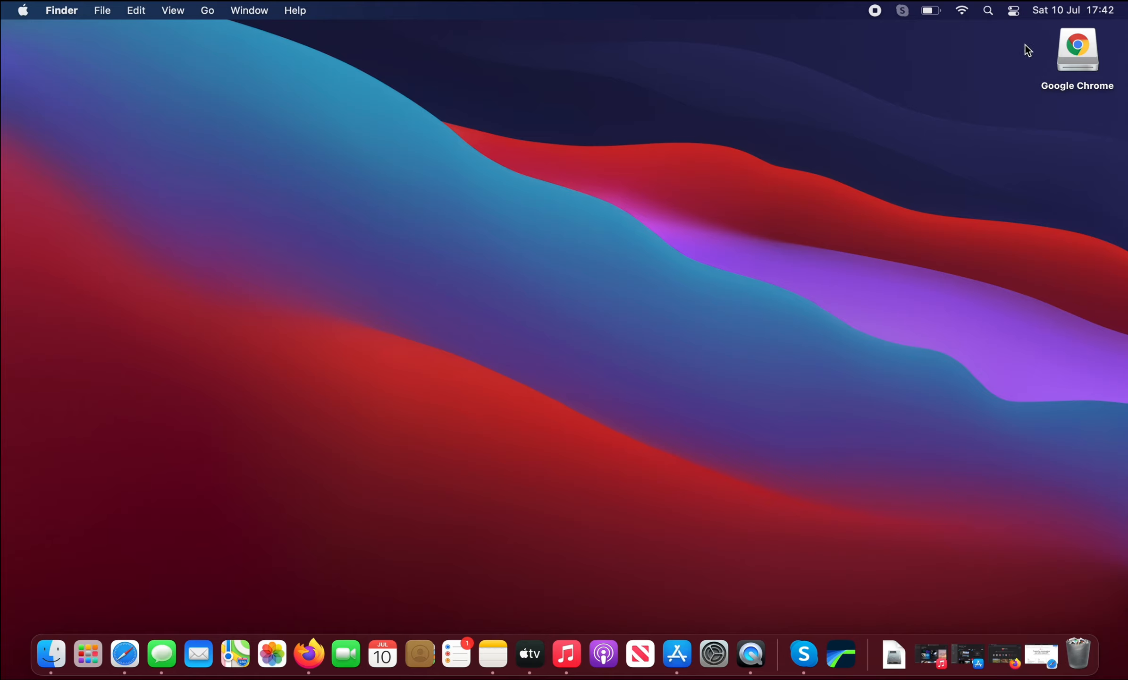
{"action": "mouse_move", "coordinate": [1085, 64]}
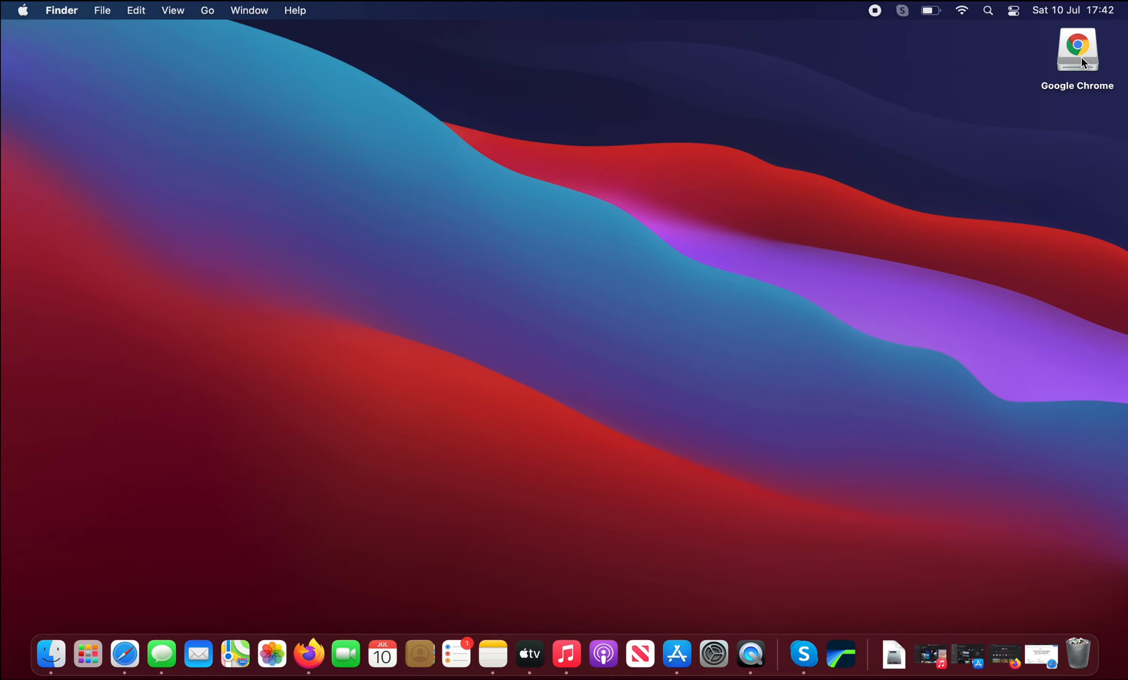
{"action": "right_click", "coordinate": [1077, 49]}
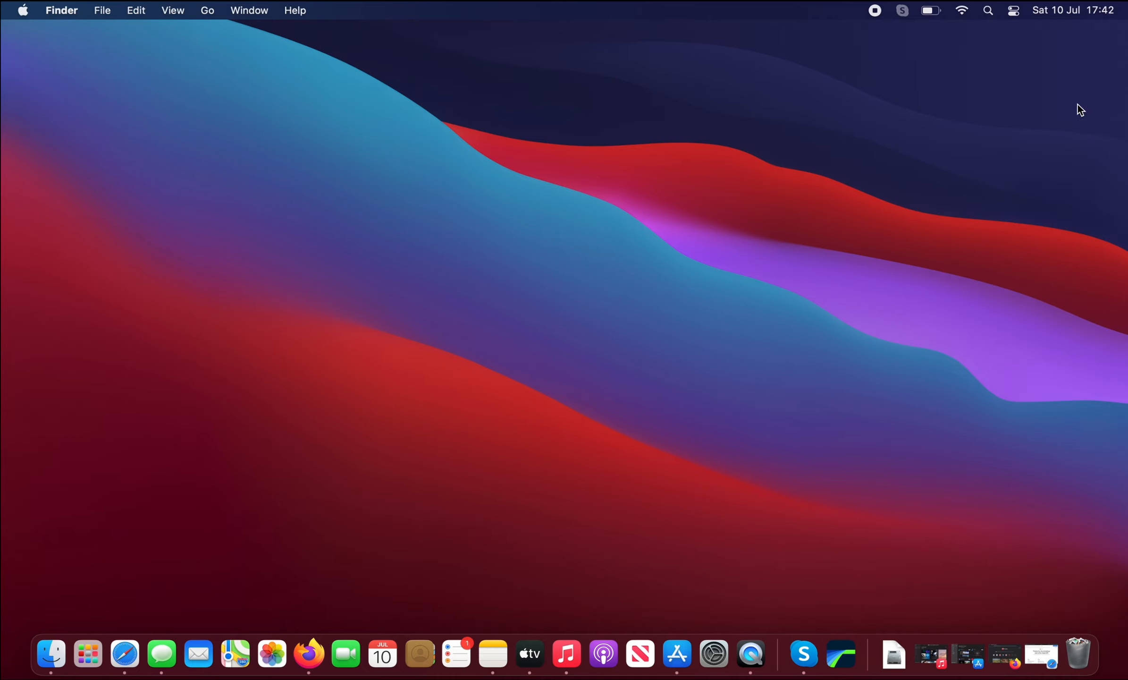
{"action": "mouse_move", "coordinate": [451, 343]}
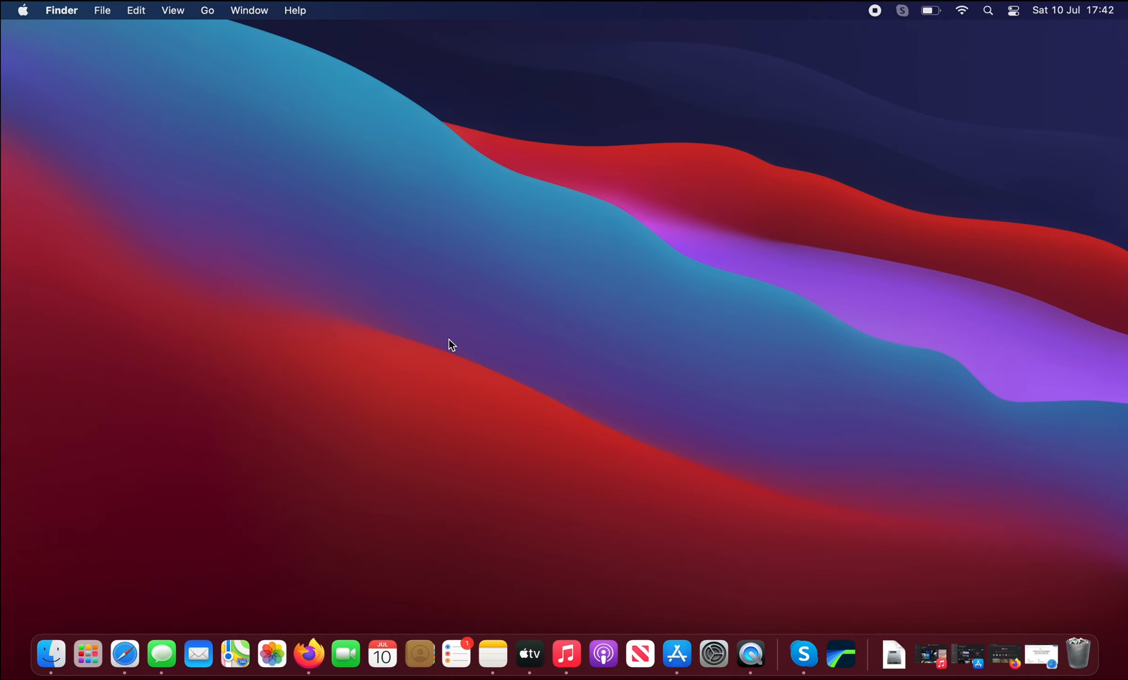
{"action": "mouse_move", "coordinate": [209, 62]}
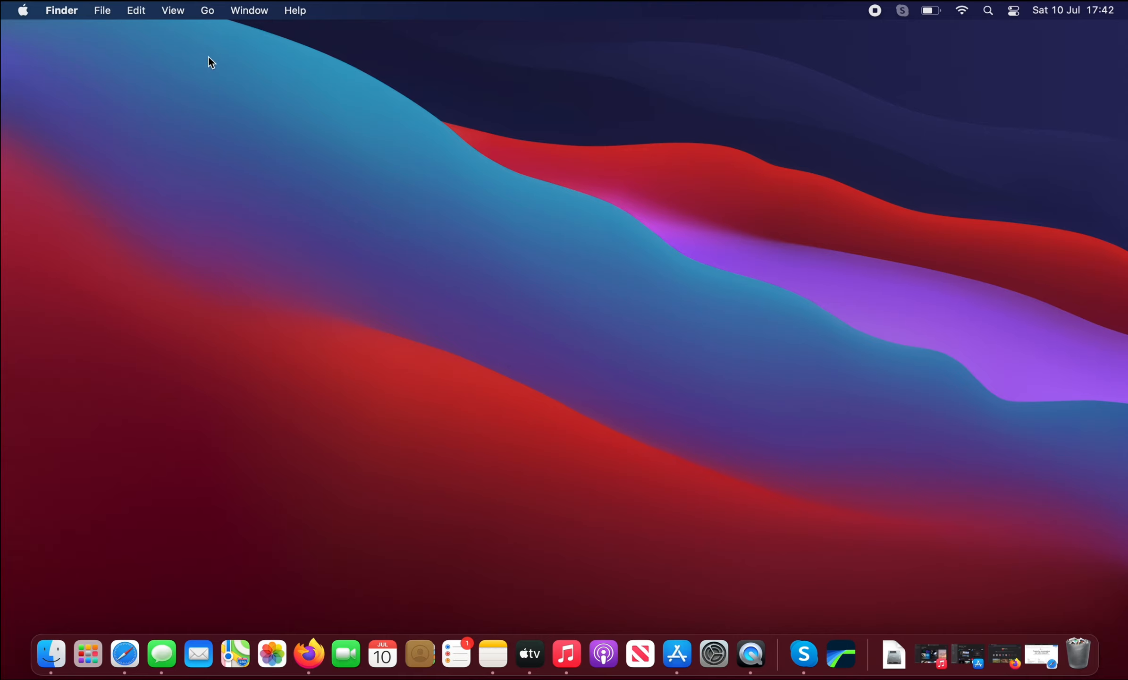
- Open Applications via the Go menu and launch Google Chrome
{"action": "left_click", "coordinate": [208, 10]}
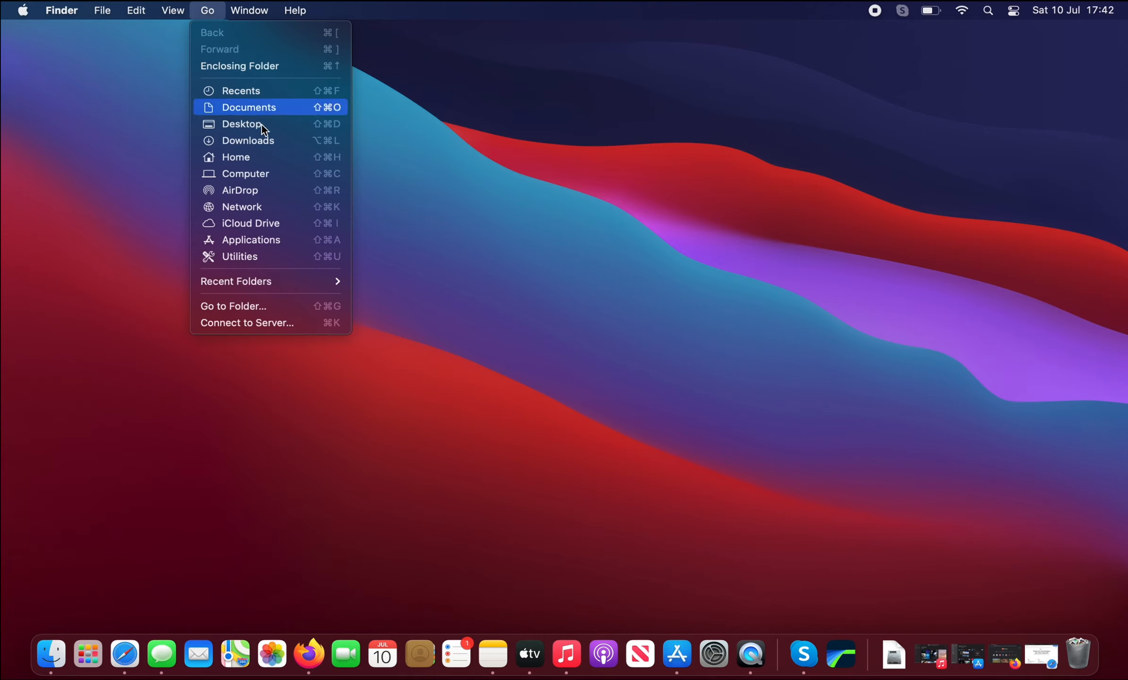
{"action": "mouse_move", "coordinate": [292, 239]}
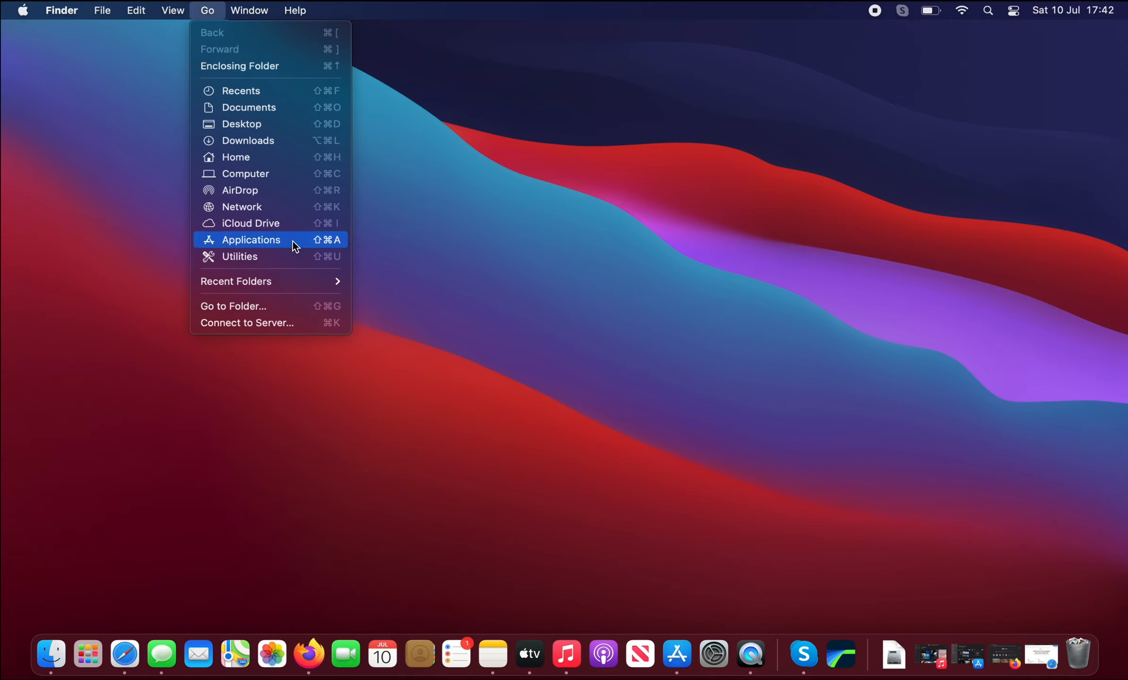
{"action": "left_click", "coordinate": [251, 239]}
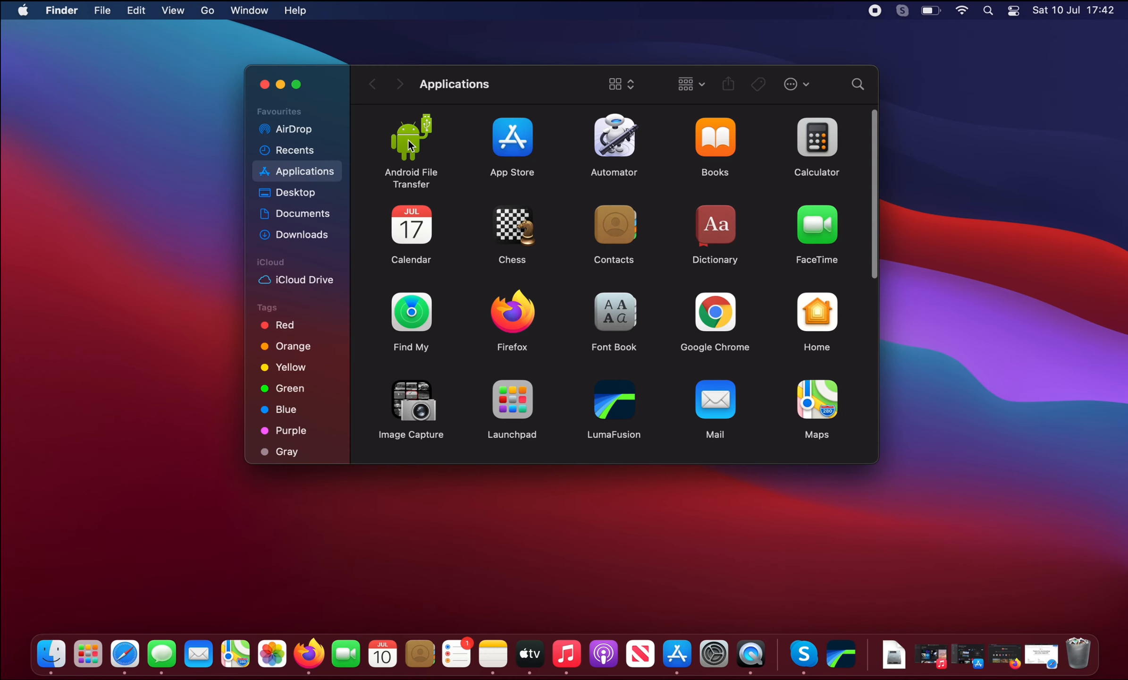
{"action": "mouse_move", "coordinate": [691, 302]}
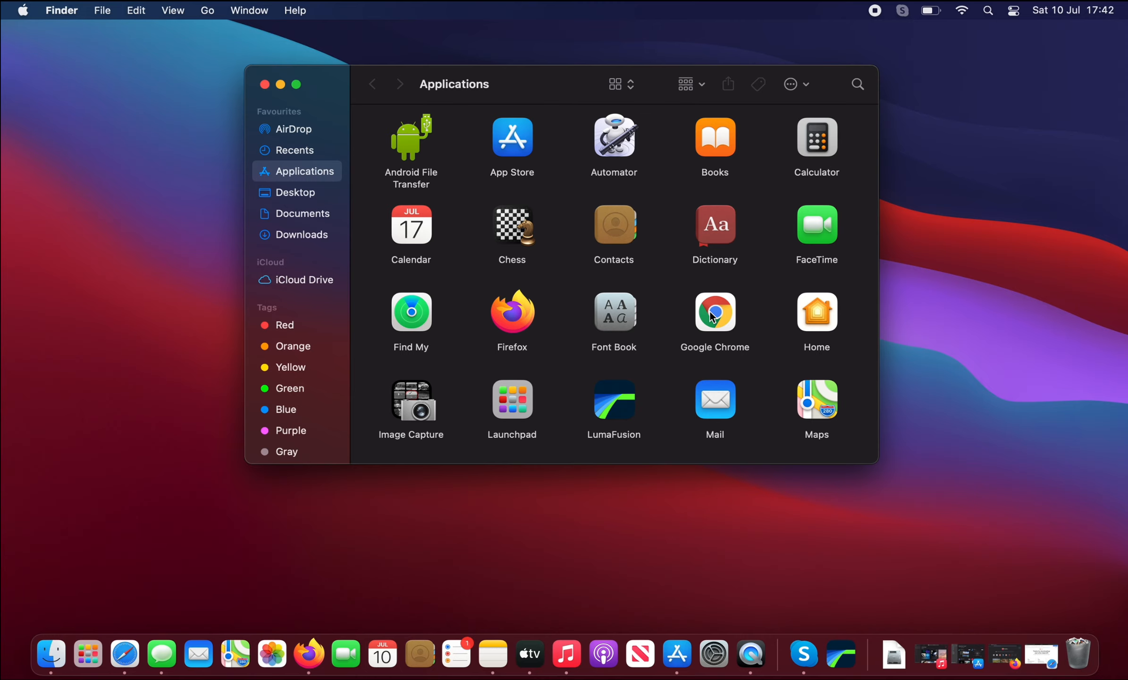
{"action": "left_click", "coordinate": [715, 313]}
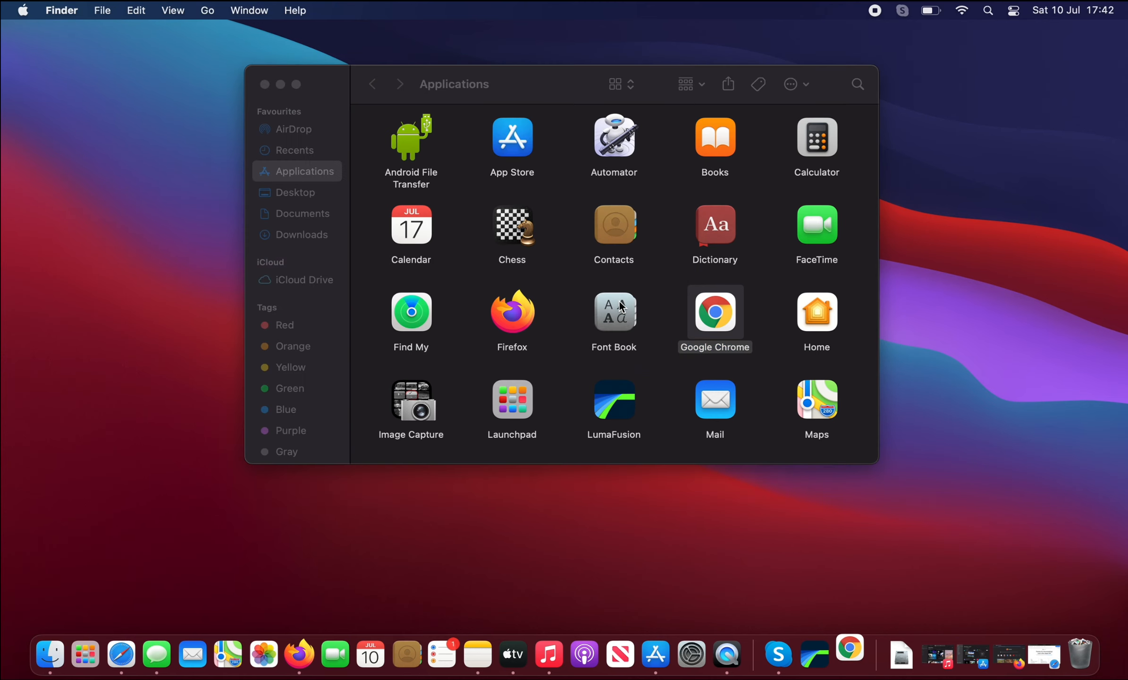
{"action": "double_click", "coordinate": [713, 312]}
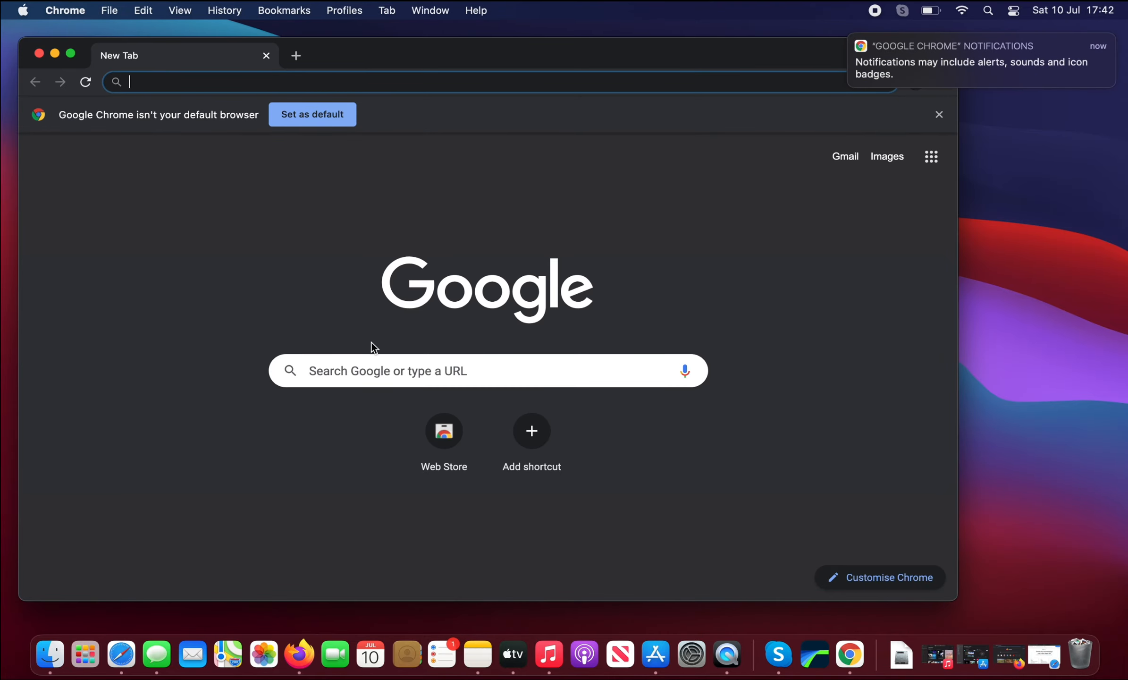
{"action": "mouse_move", "coordinate": [871, 655]}
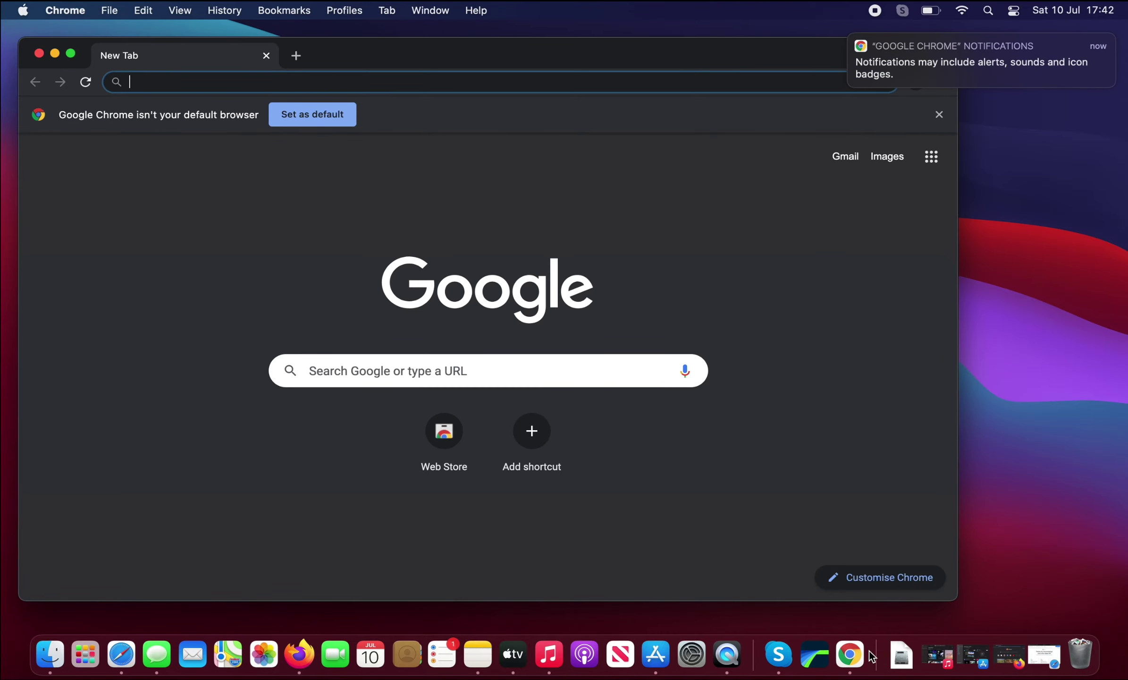
- Use the Chrome Dock icon's Options menu to choose Keep in Dock
{"action": "right_click", "coordinate": [849, 654]}
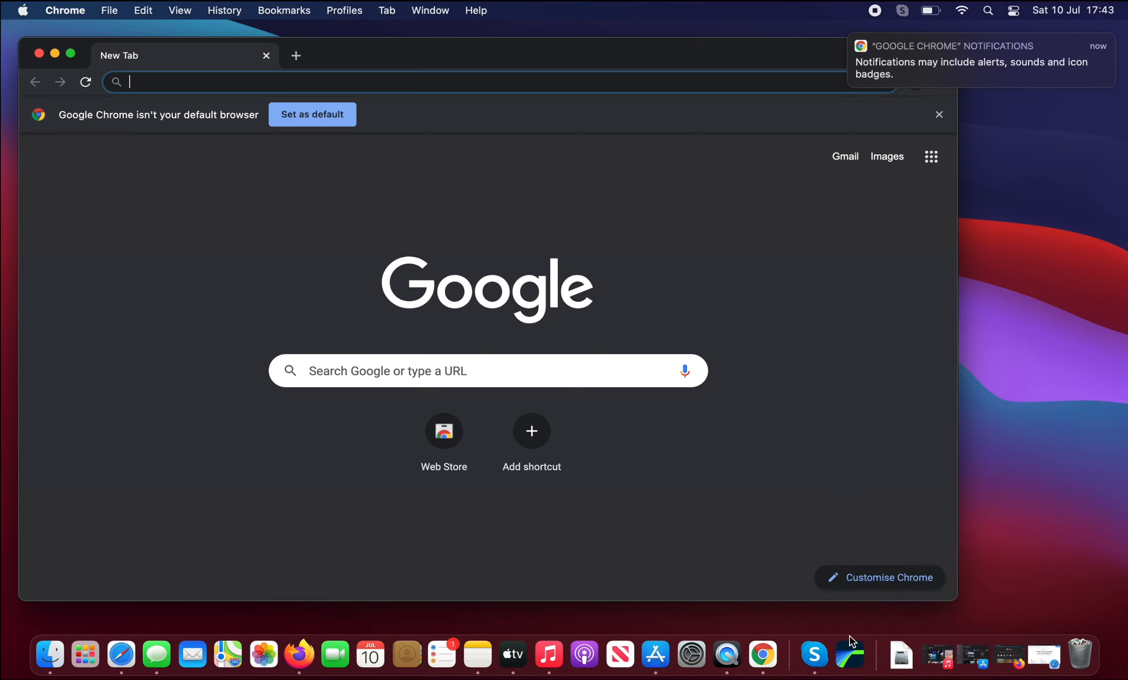
{"action": "mouse_move", "coordinate": [749, 654]}
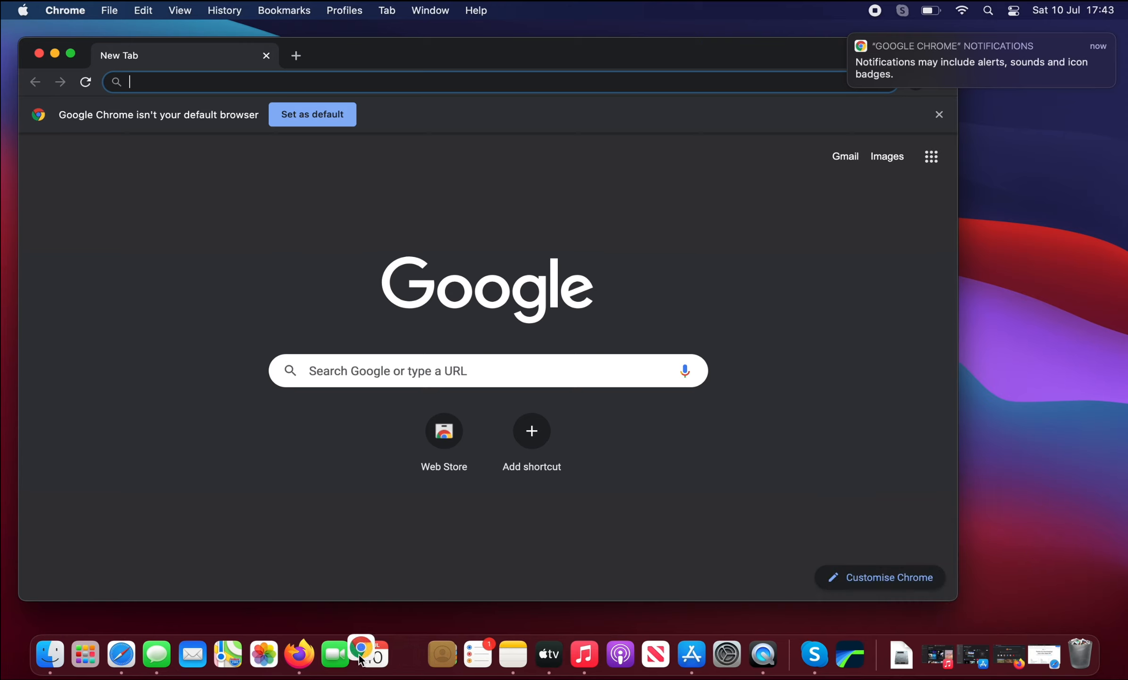
{"action": "mouse_move", "coordinate": [335, 653]}
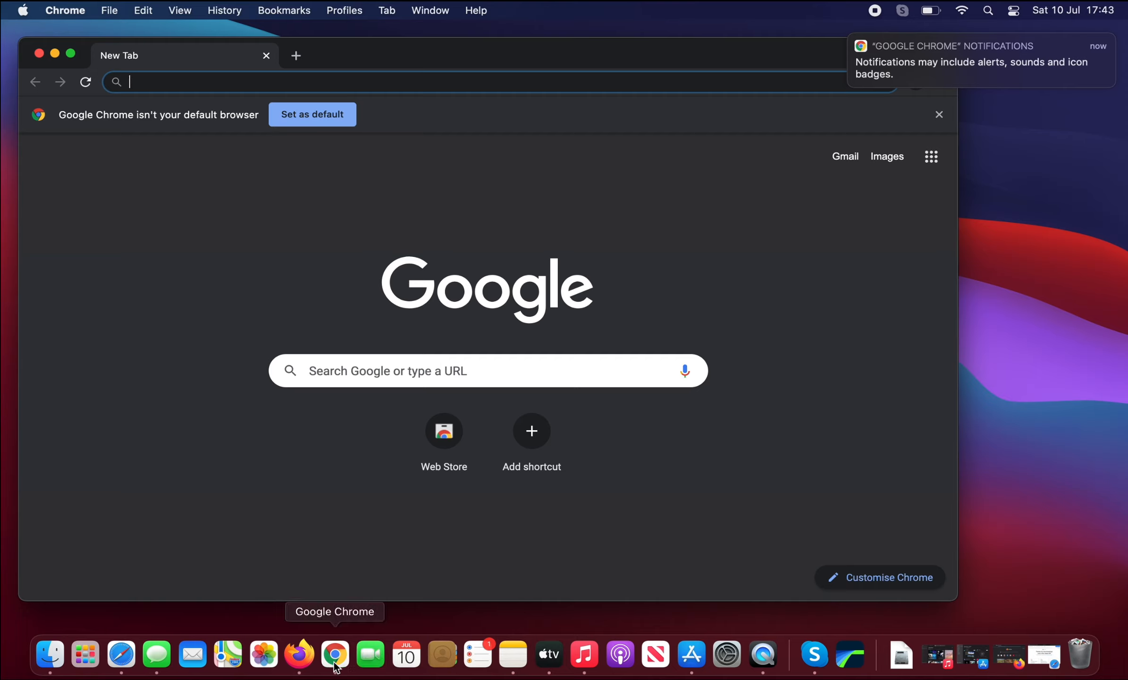